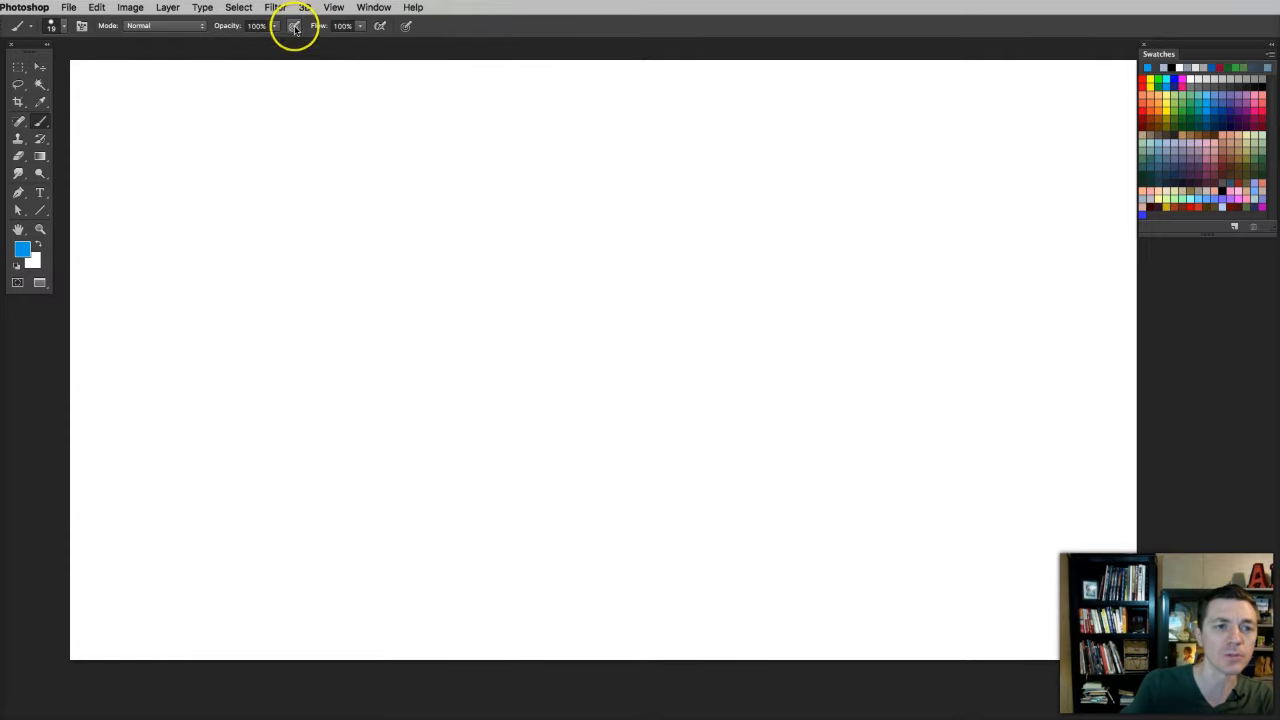
Open the brush settings, enable Color Dynamics with all jitter at 0%, and move the panel aside.
{"action": "left_click", "coordinate": [373, 7]}
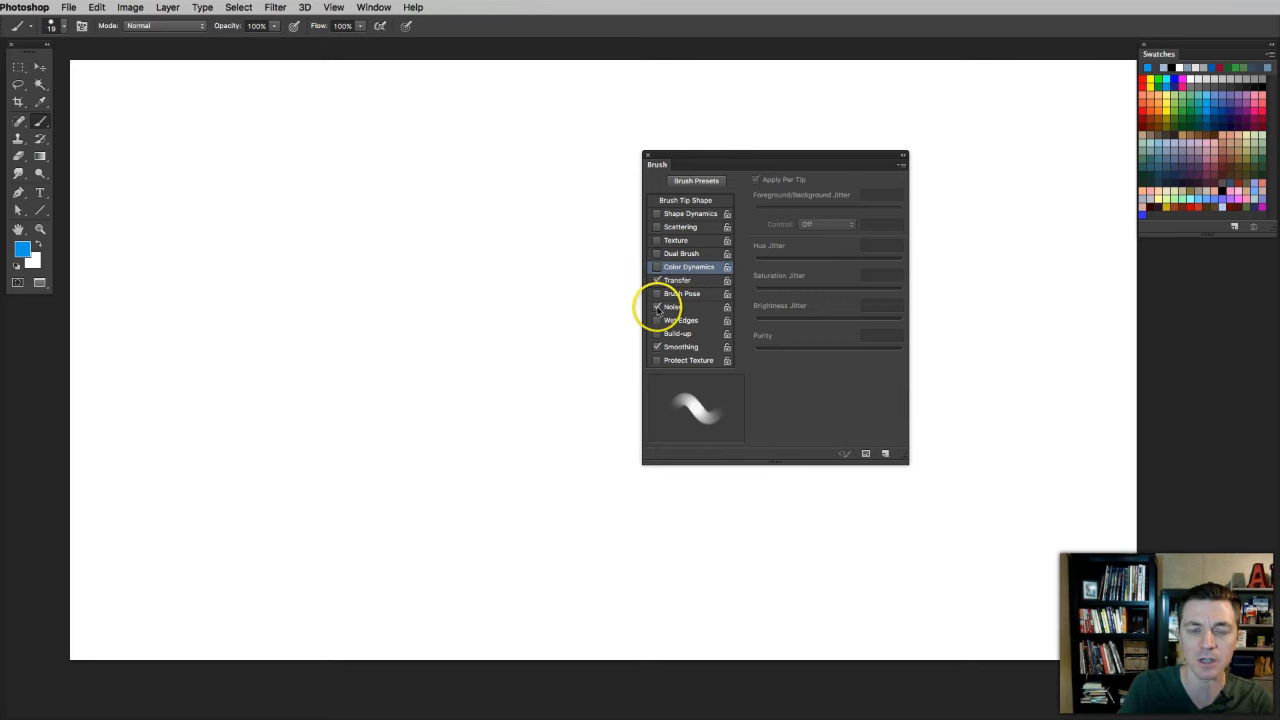
{"action": "left_click", "coordinate": [657, 280]}
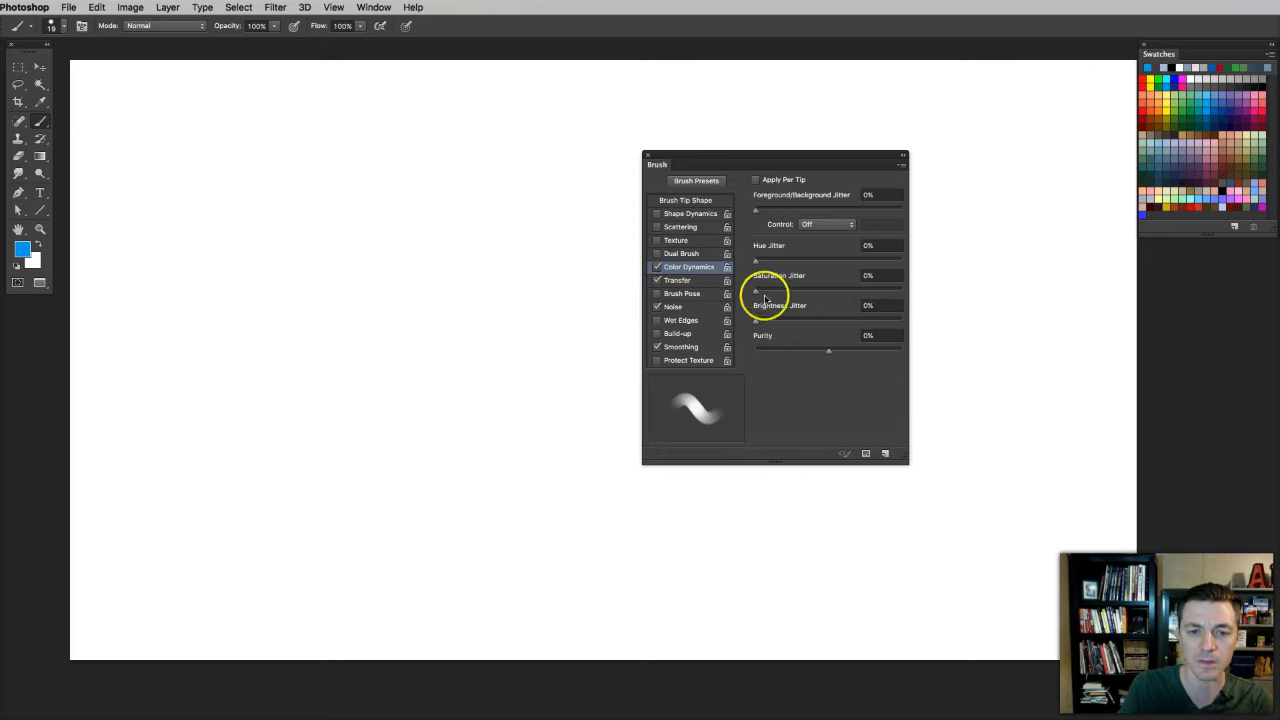
{"action": "mouse_move", "coordinate": [858, 450]}
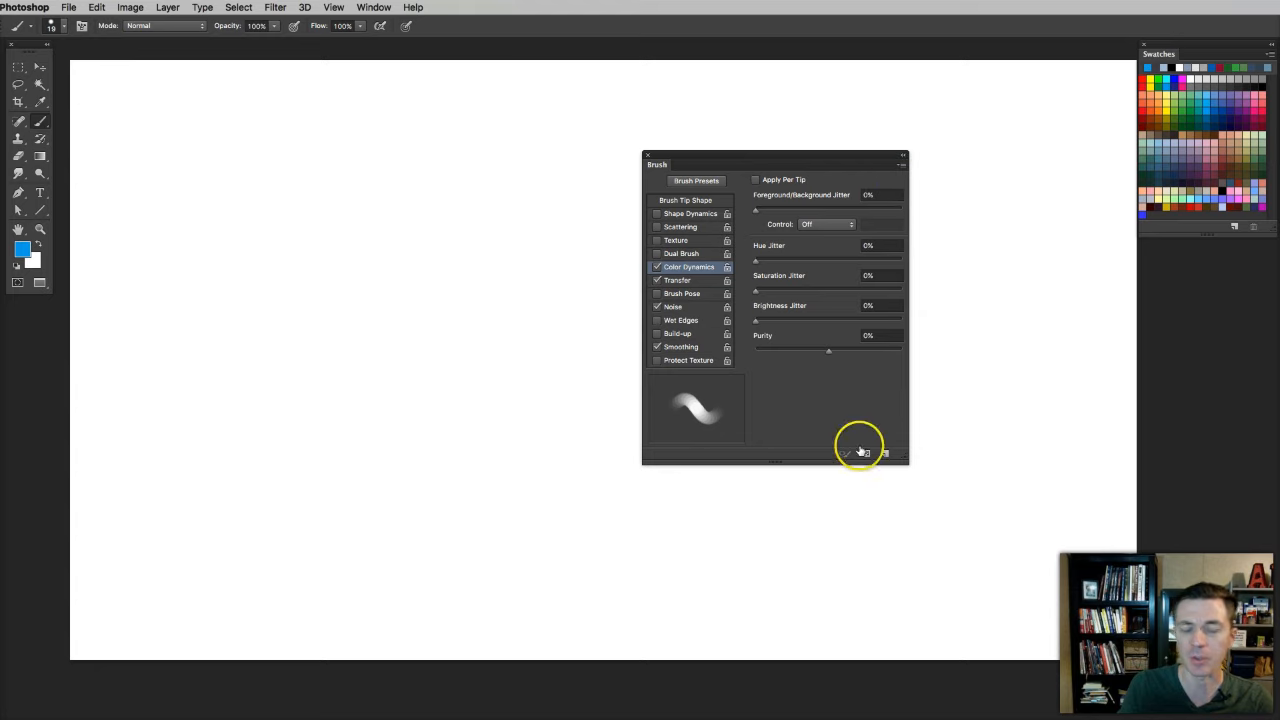
{"action": "mouse_move", "coordinate": [818, 238]}
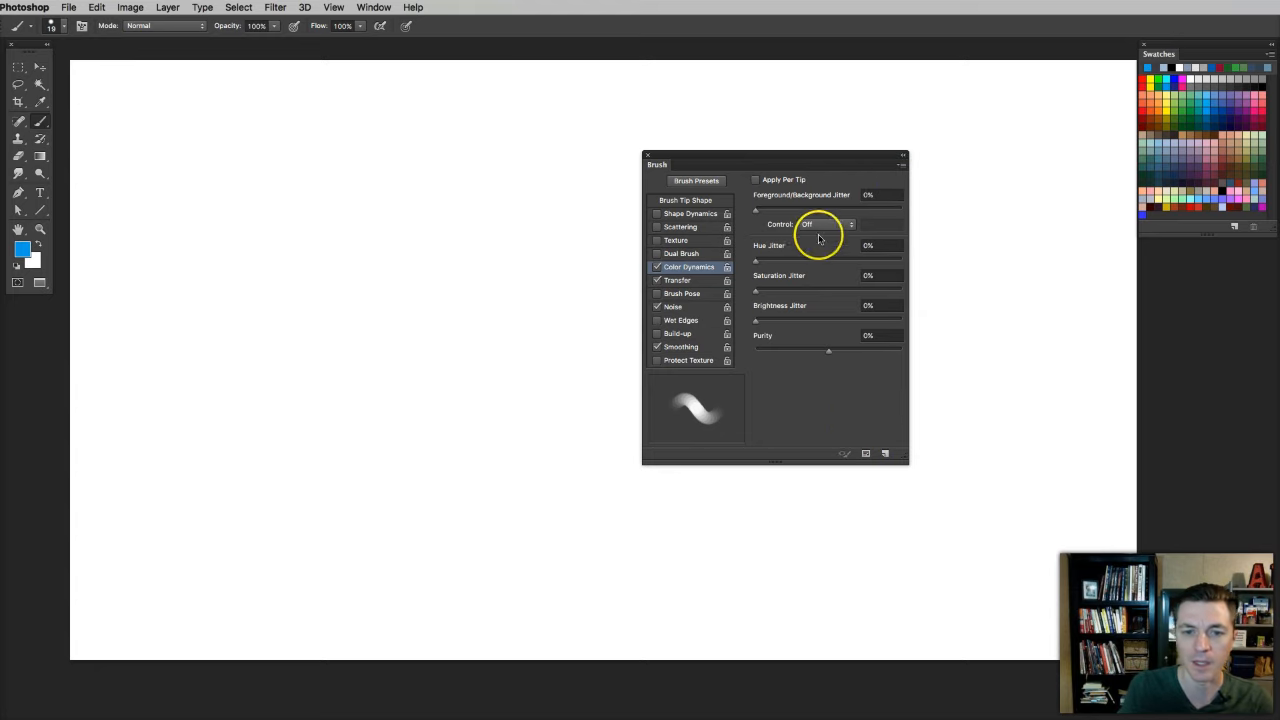
{"action": "left_click_drag", "start_coordinate": [775, 164], "coordinate": [864, 191]}
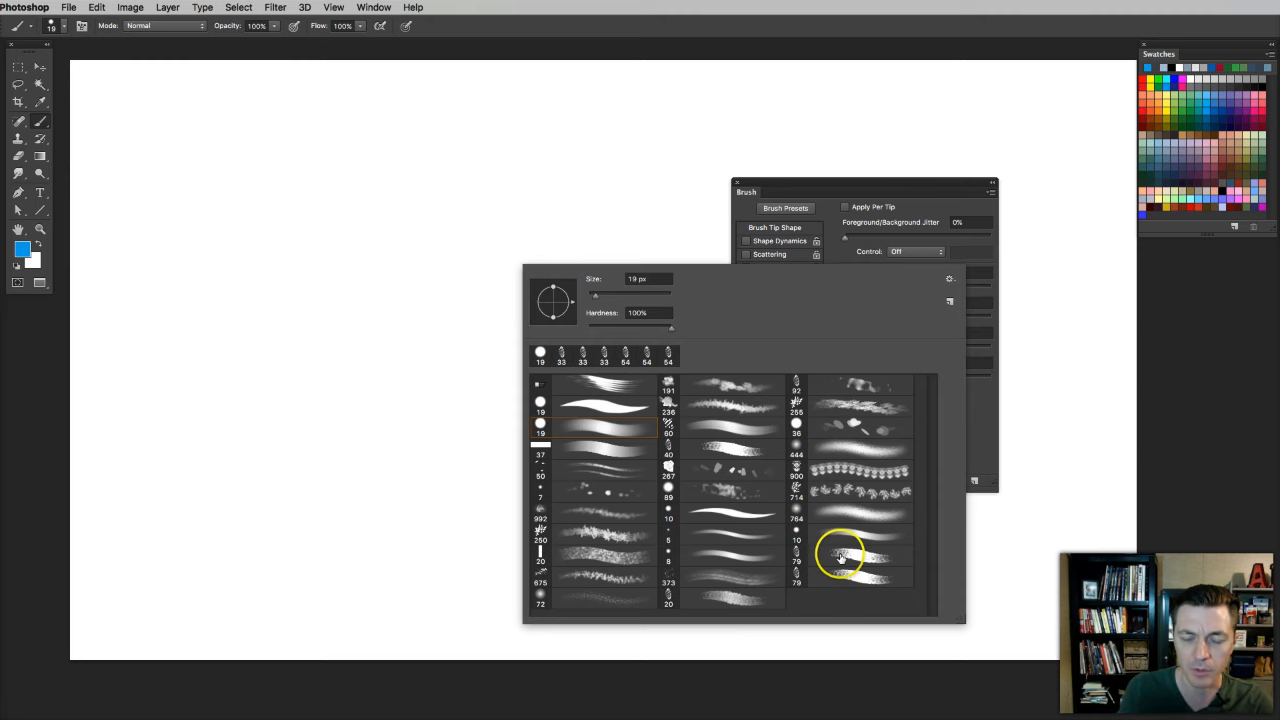
Select the 79 px textured chalk brush tip from the preset library.
{"action": "left_click", "coordinate": [850, 555]}
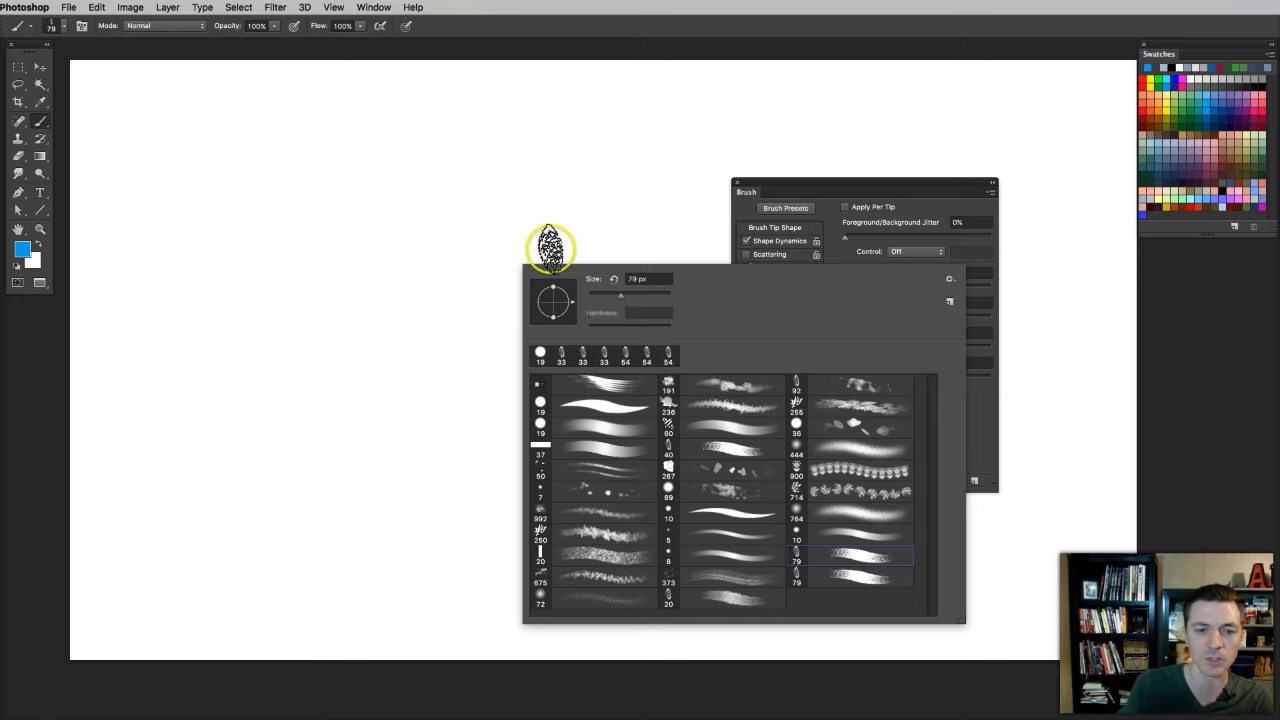
{"action": "mouse_move", "coordinate": [845, 182]}
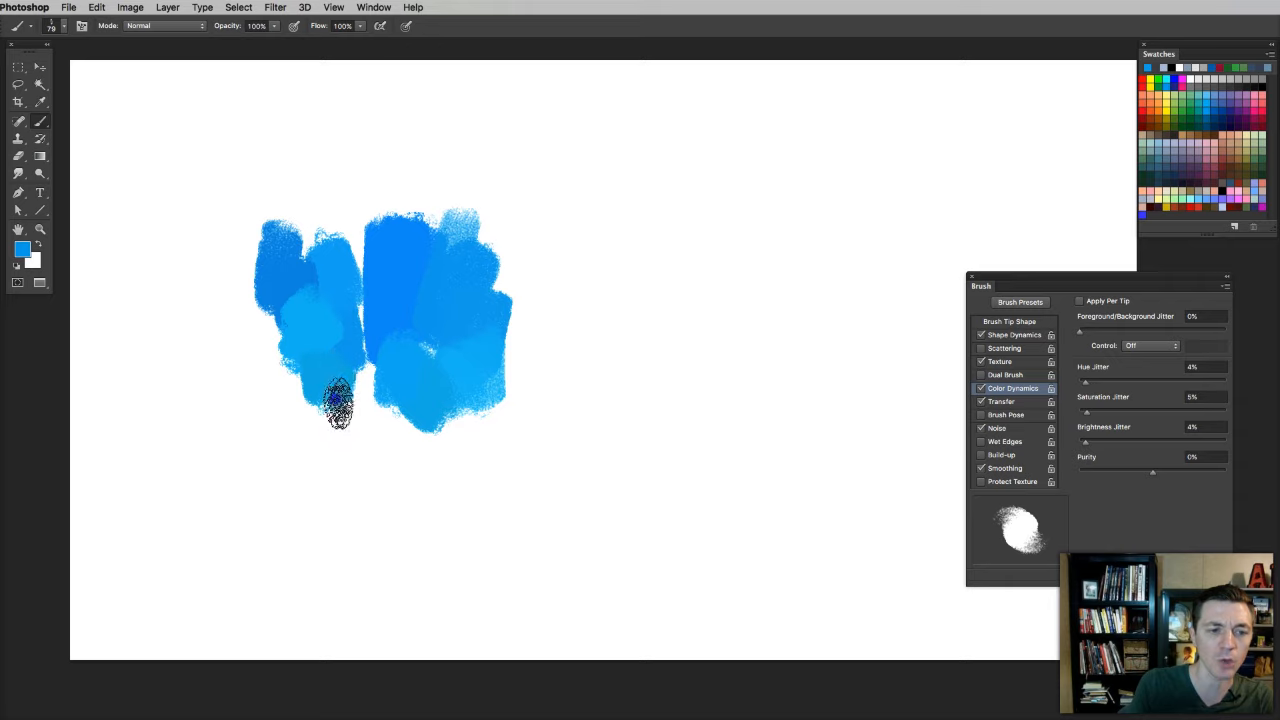
{"action": "mouse_move", "coordinate": [282, 187]}
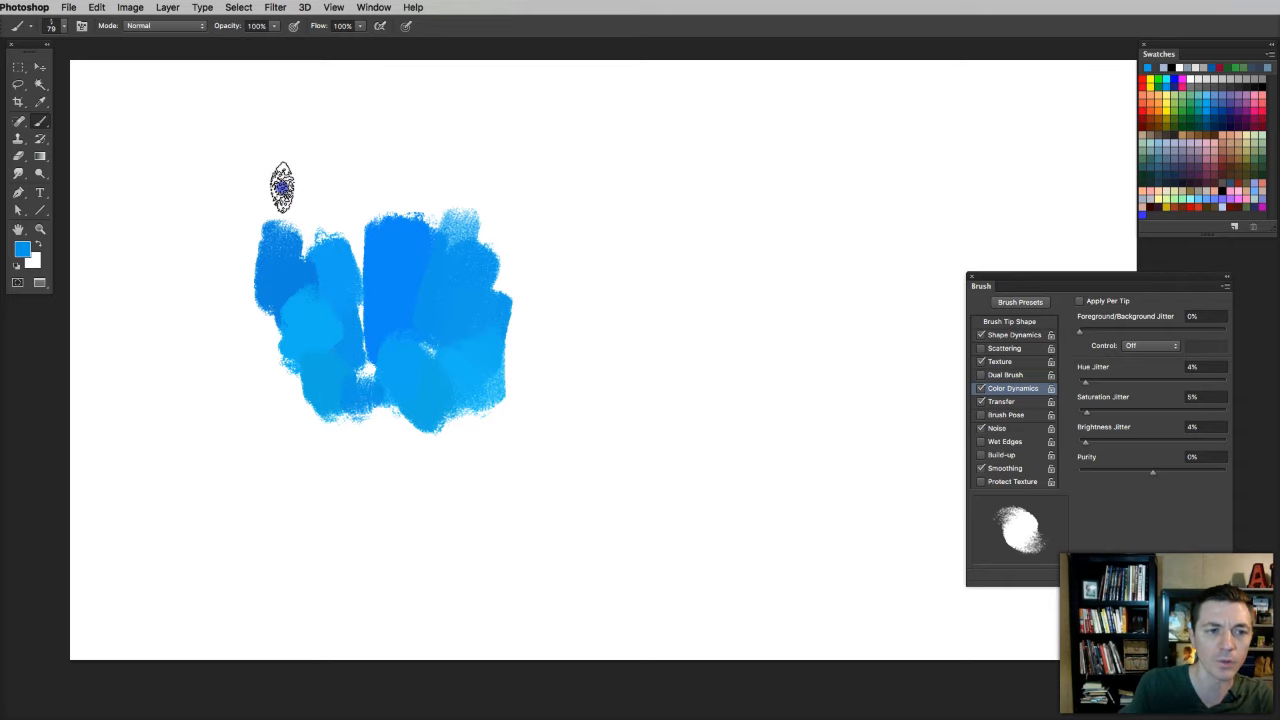
Paint a horizontal blue chalk stroke with 4% hue, 5% saturation, 4% brightness jitter.
{"action": "left_click_drag", "start_coordinate": [282, 187], "coordinate": [505, 190]}
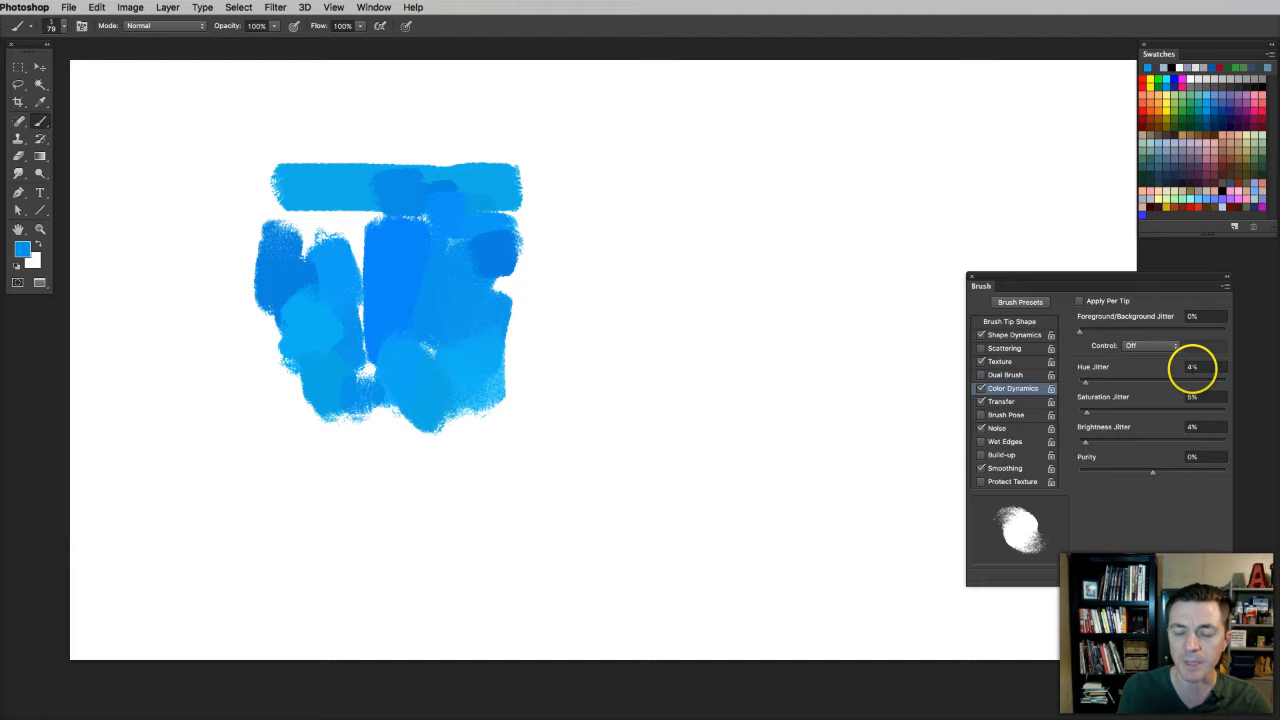
{"action": "mouse_move", "coordinate": [1204, 440]}
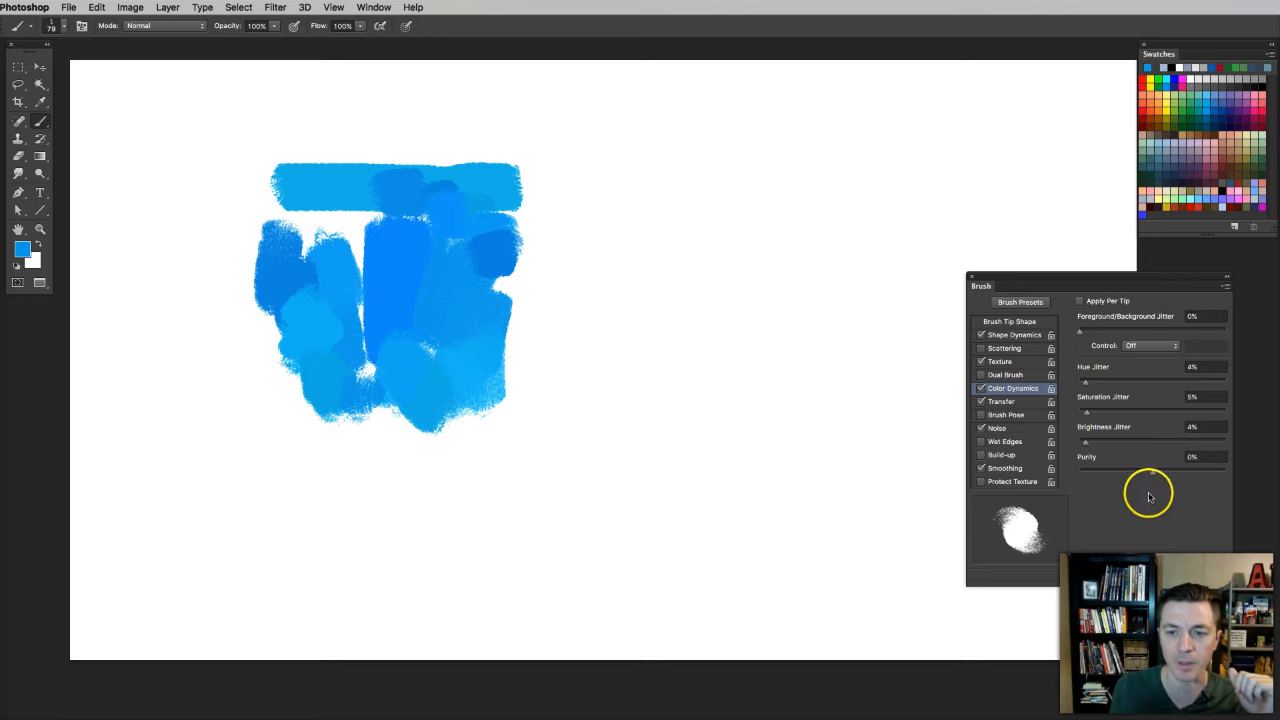
{"action": "mouse_move", "coordinate": [1190, 385]}
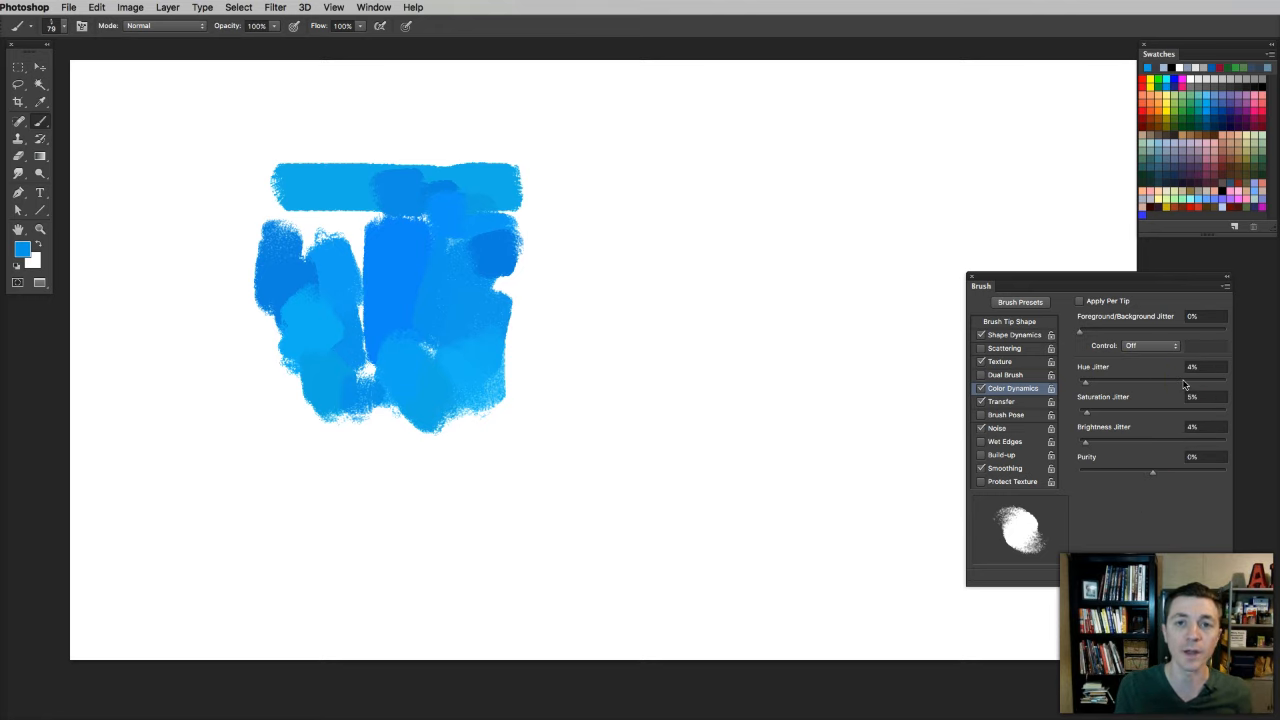
{"action": "mouse_move", "coordinate": [1185, 383]}
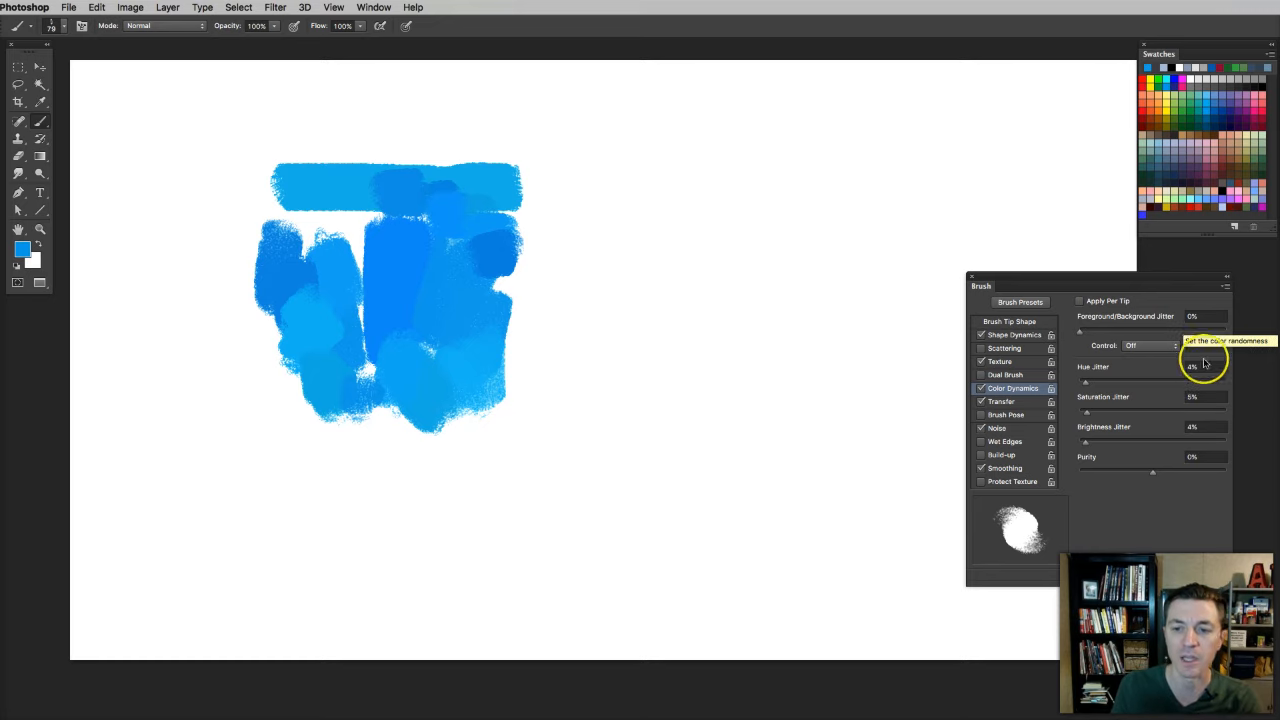
{"action": "mouse_move", "coordinate": [1145, 413]}
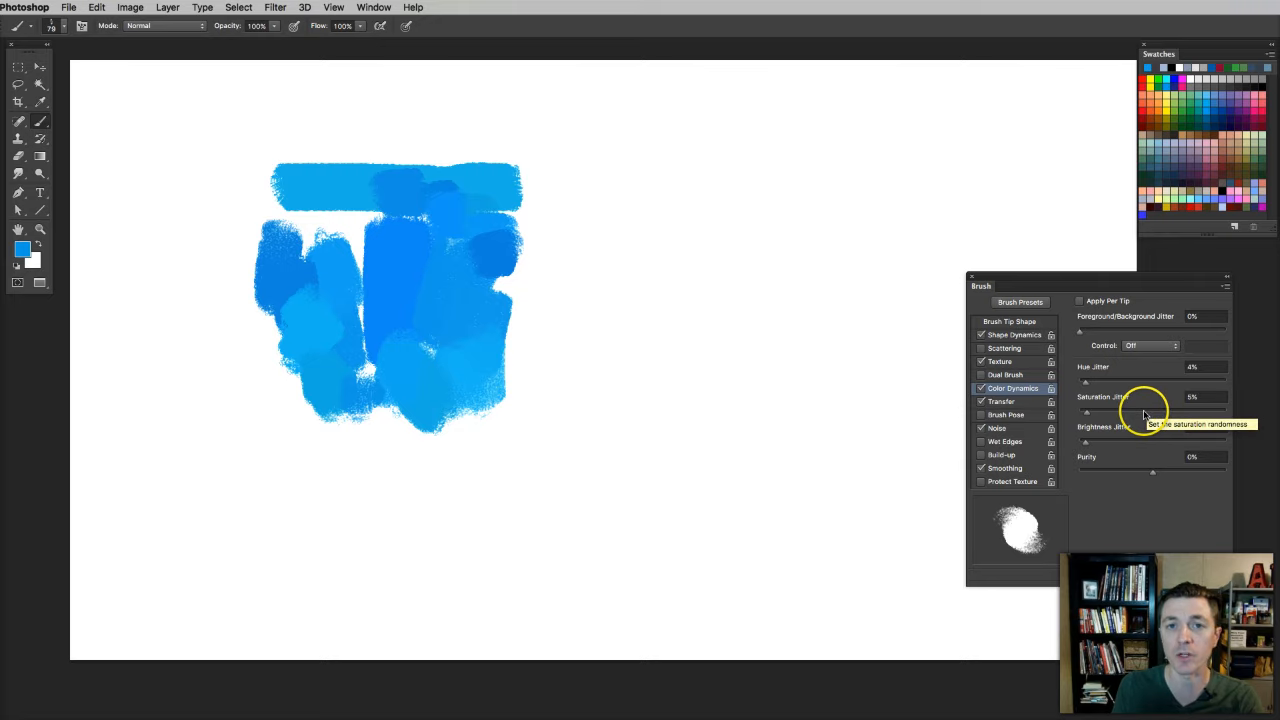
{"action": "mouse_move", "coordinate": [1143, 415]}
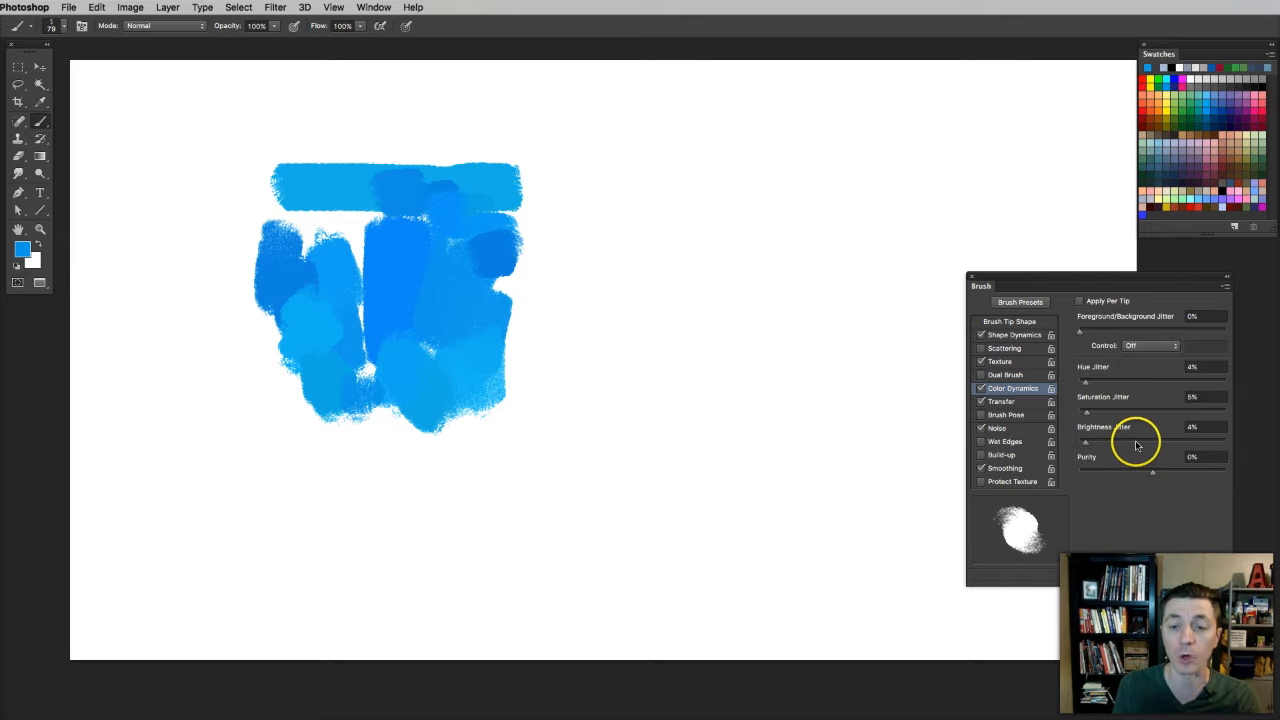
Raise hue jitter to about 19% and paint teal-to-blue test strokes.
{"action": "left_click_drag", "start_coordinate": [1086, 383], "coordinate": [1107, 383]}
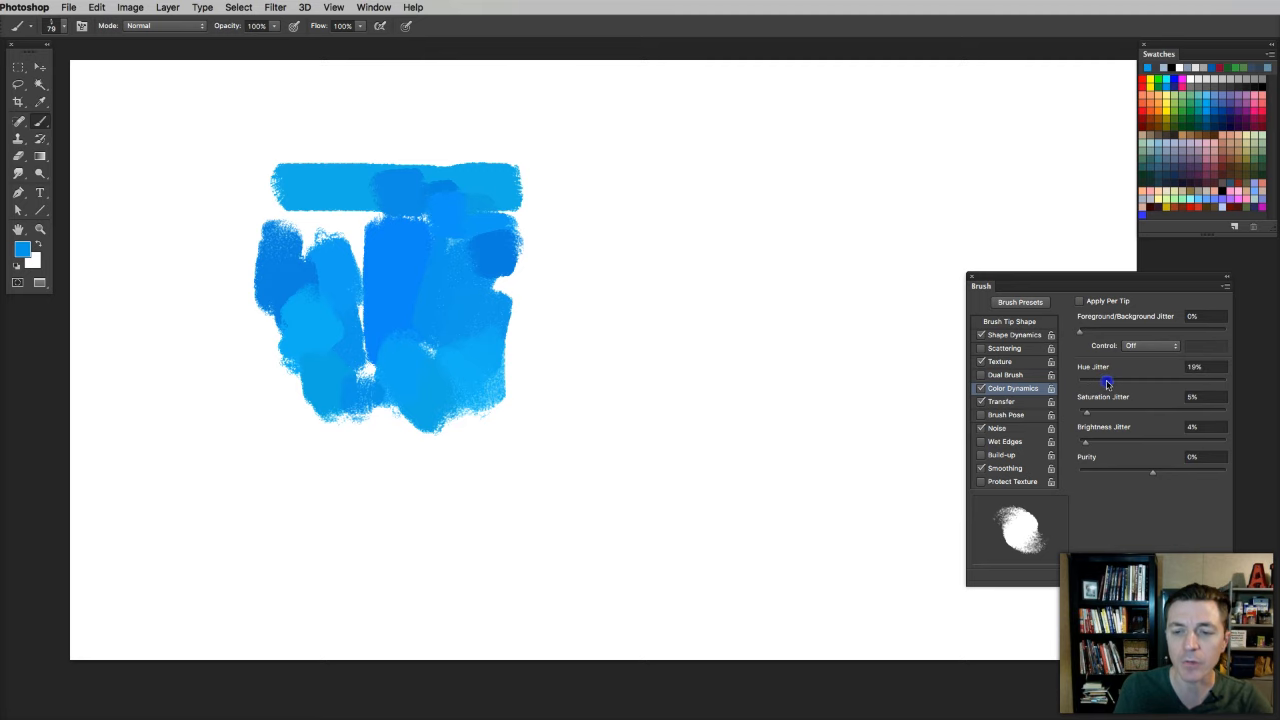
{"action": "left_click_drag", "start_coordinate": [560, 280], "coordinate": [640, 285]}
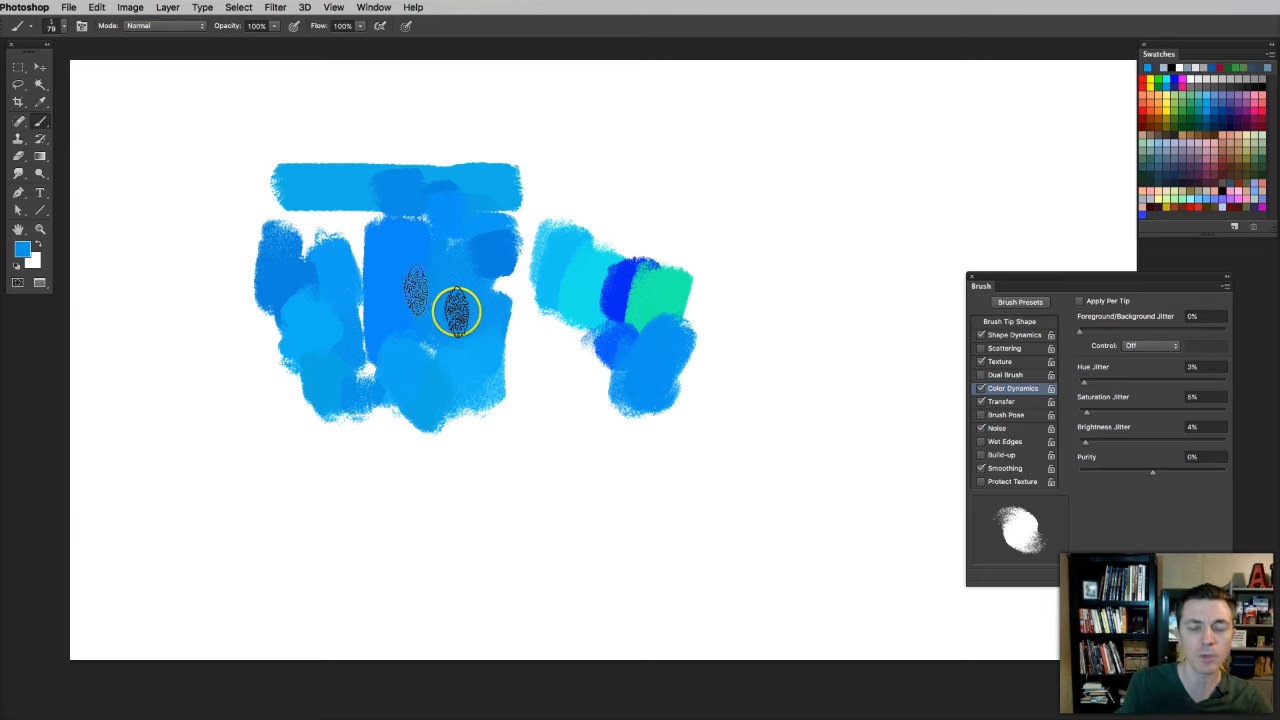
{"action": "left_click_drag", "start_coordinate": [1085, 410], "coordinate": [1150, 410]}
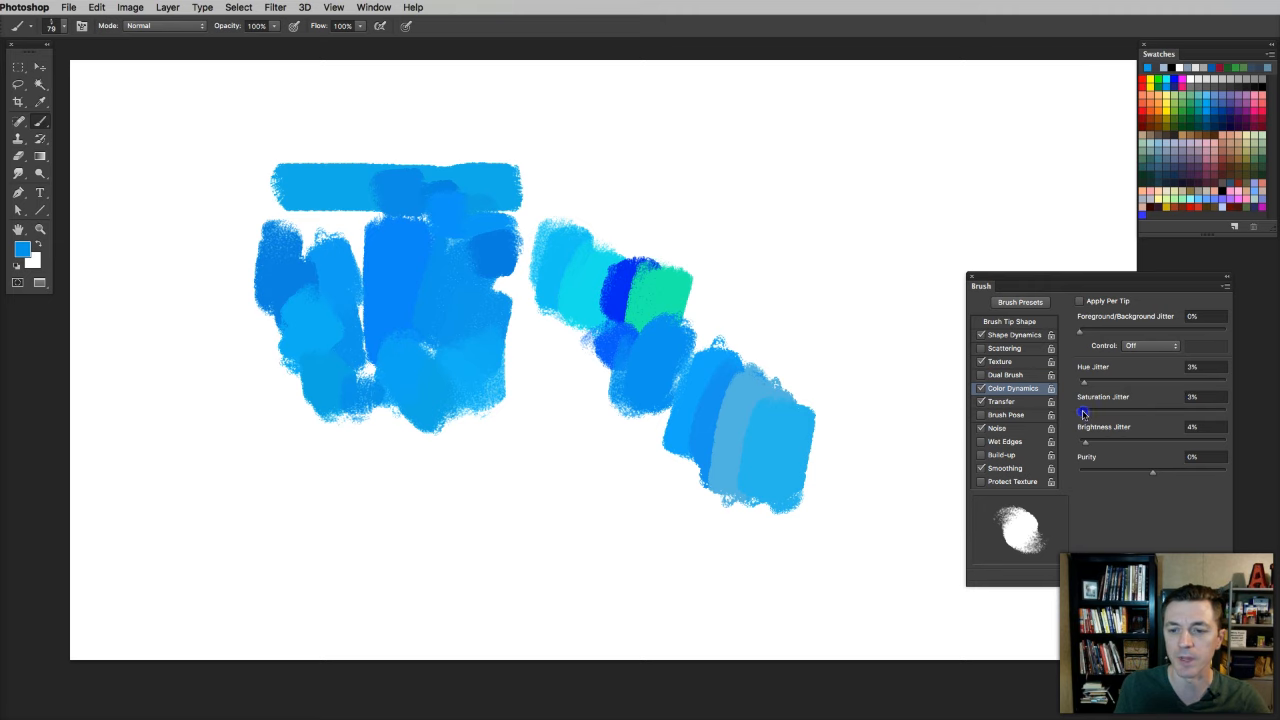
Raise brightness jitter to 78% and paint dark and light blue strokes.
{"action": "left_click_drag", "start_coordinate": [1085, 440], "coordinate": [1195, 440]}
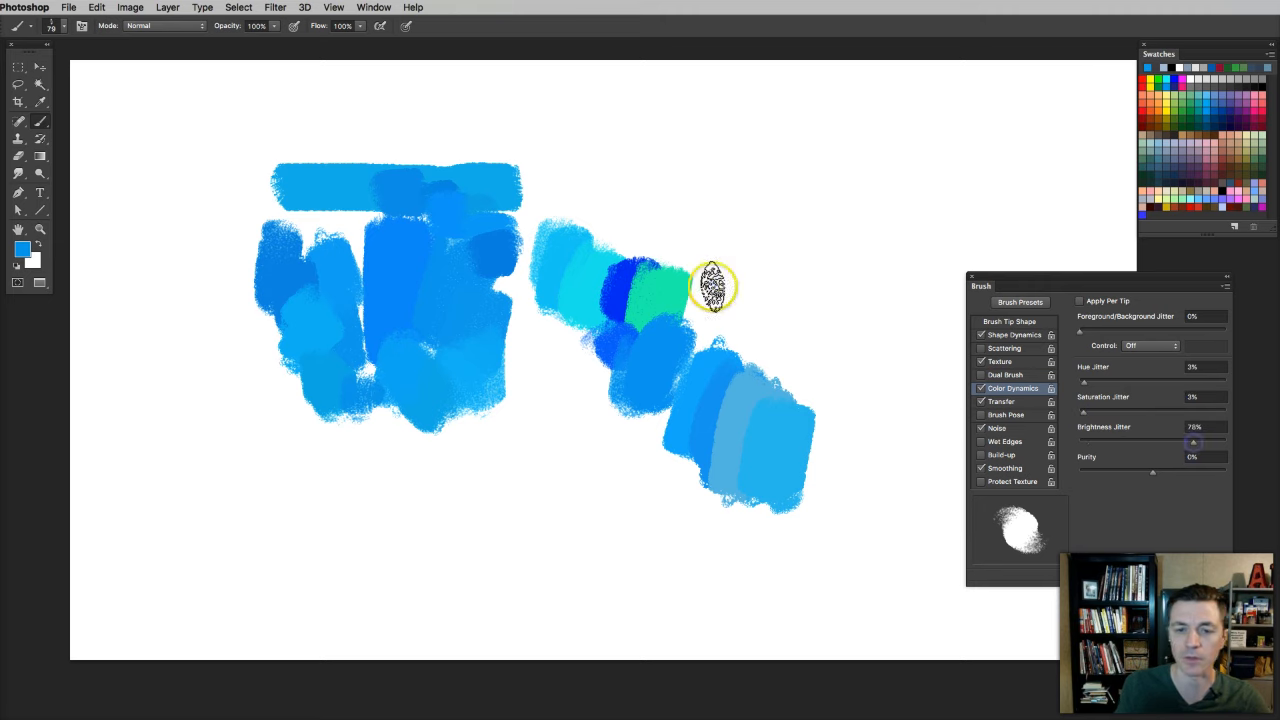
{"action": "left_click_drag", "start_coordinate": [710, 285], "coordinate": [800, 315]}
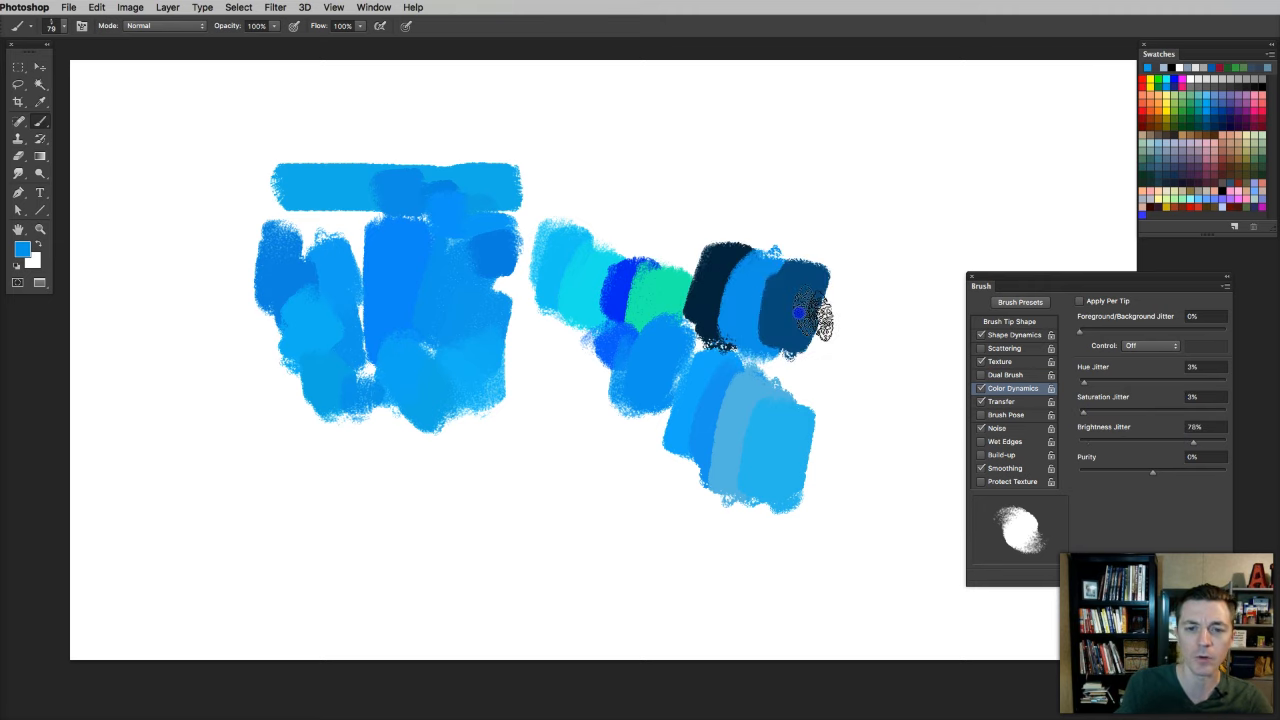
{"action": "left_click_drag", "start_coordinate": [800, 315], "coordinate": [840, 390]}
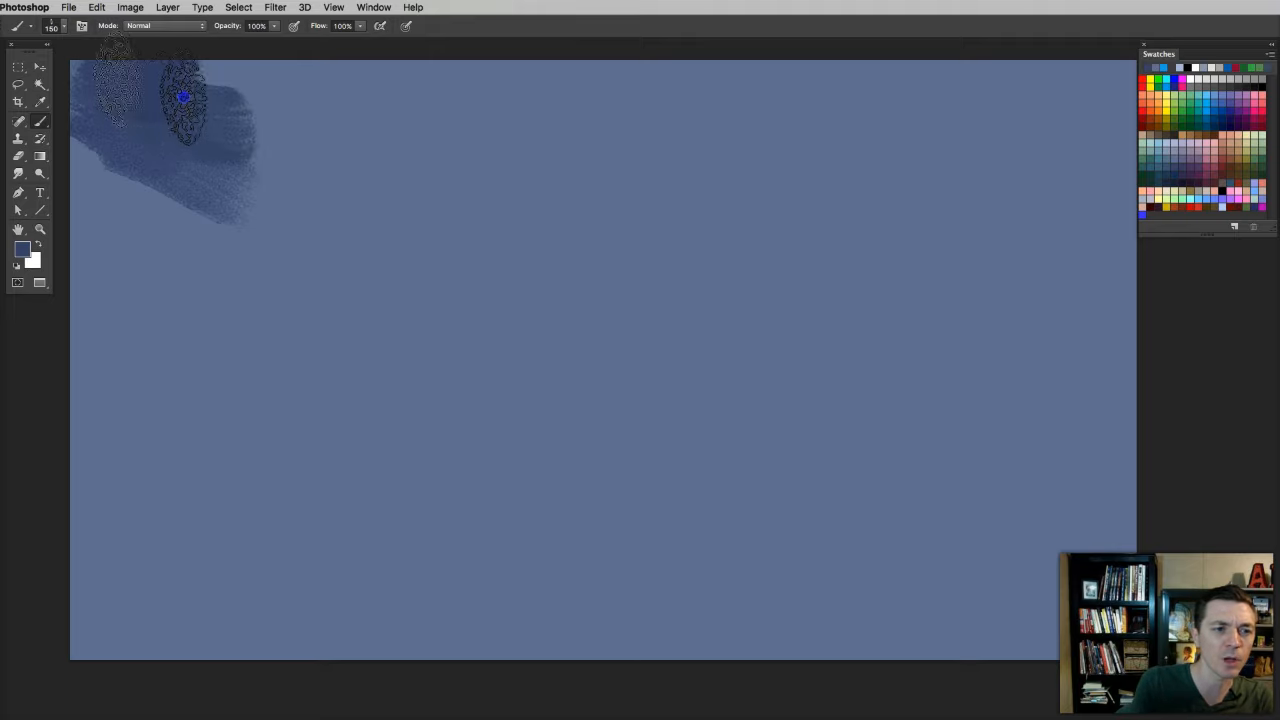
Shrink the brush and paint pale lavender-gray cloud strokes across the left and right sky.
{"action": "left_click_drag", "start_coordinate": [185, 95], "coordinate": [205, 280]}
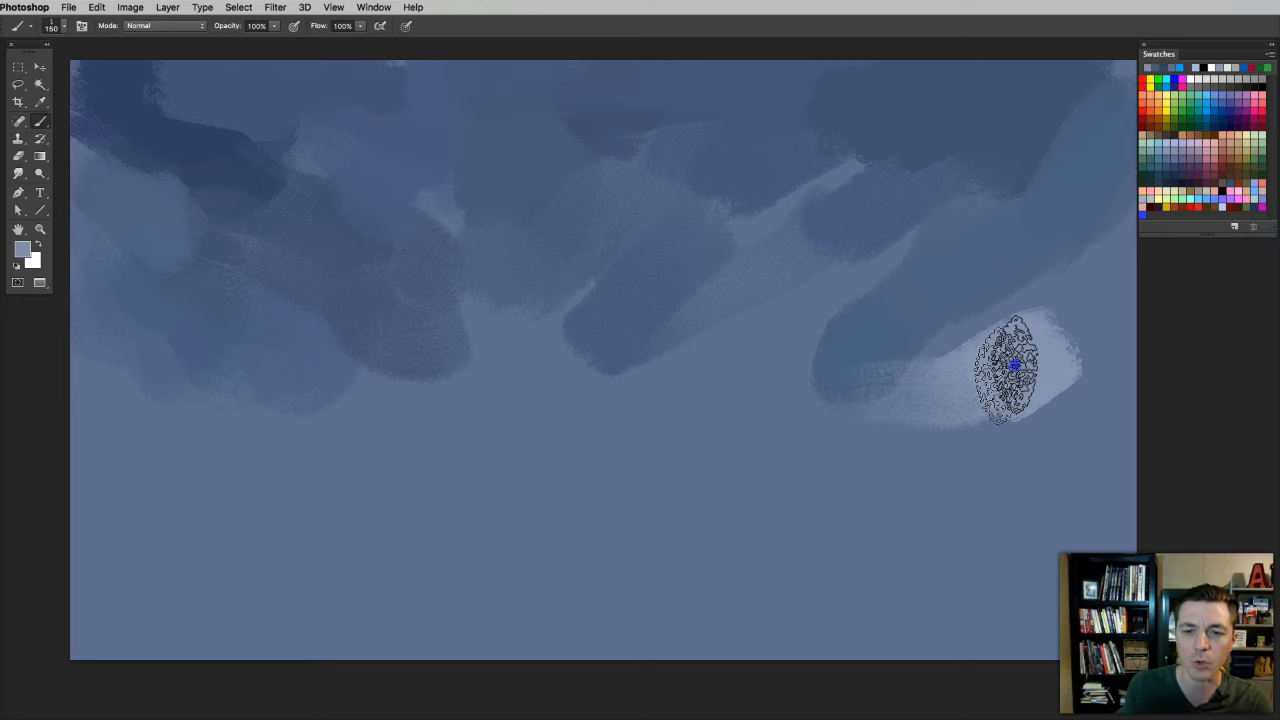
{"action": "right_click", "coordinate": [1015, 365]}
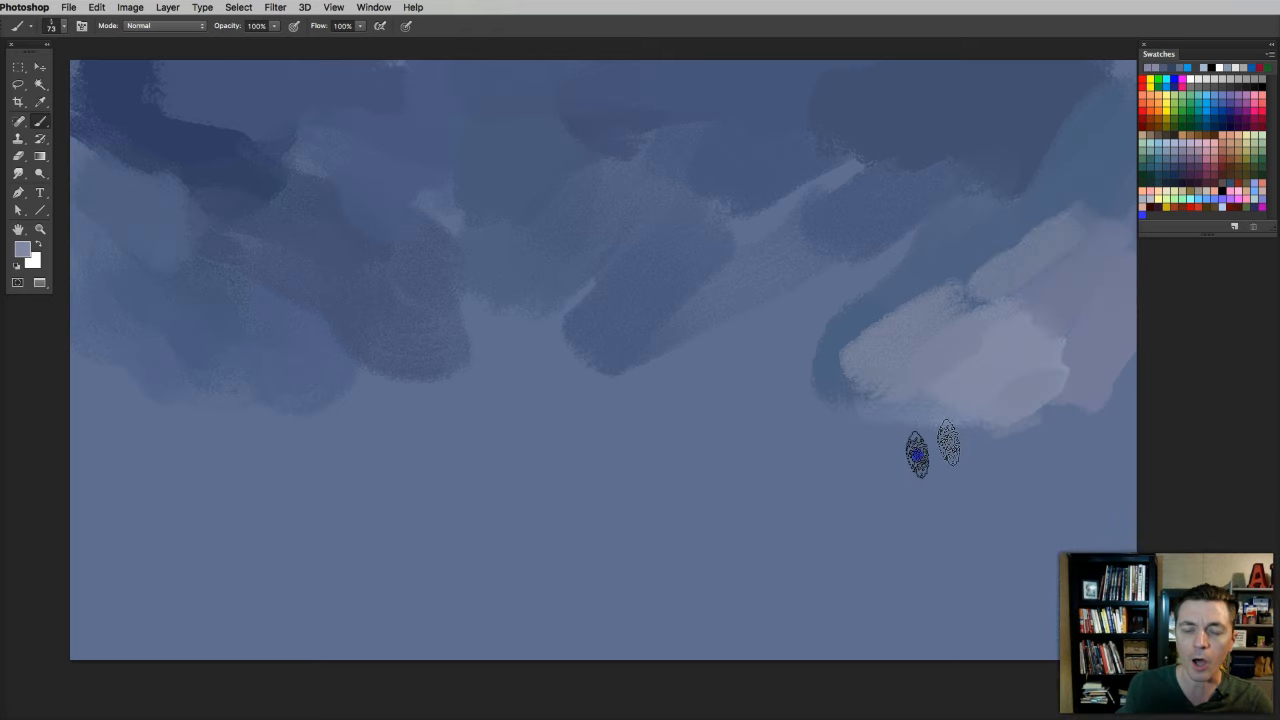
{"action": "left_click_drag", "start_coordinate": [918, 452], "coordinate": [818, 452]}
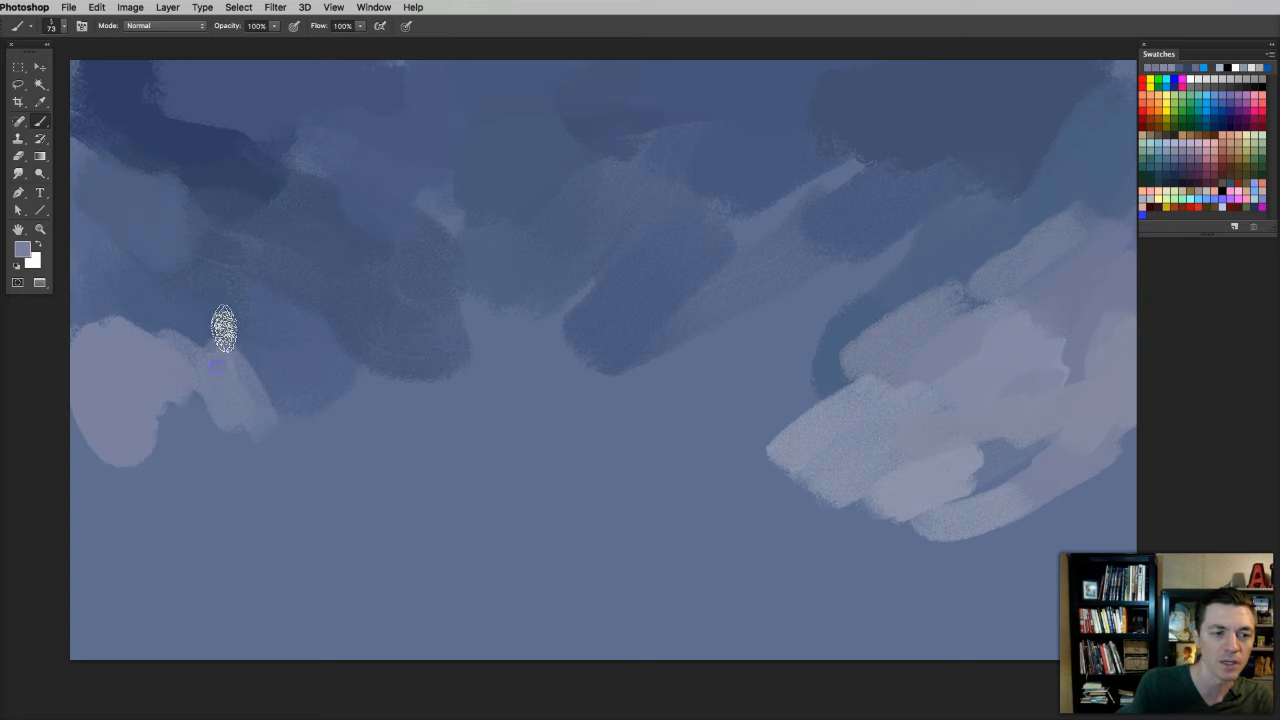
{"action": "left_click_drag", "start_coordinate": [223, 330], "coordinate": [328, 420]}
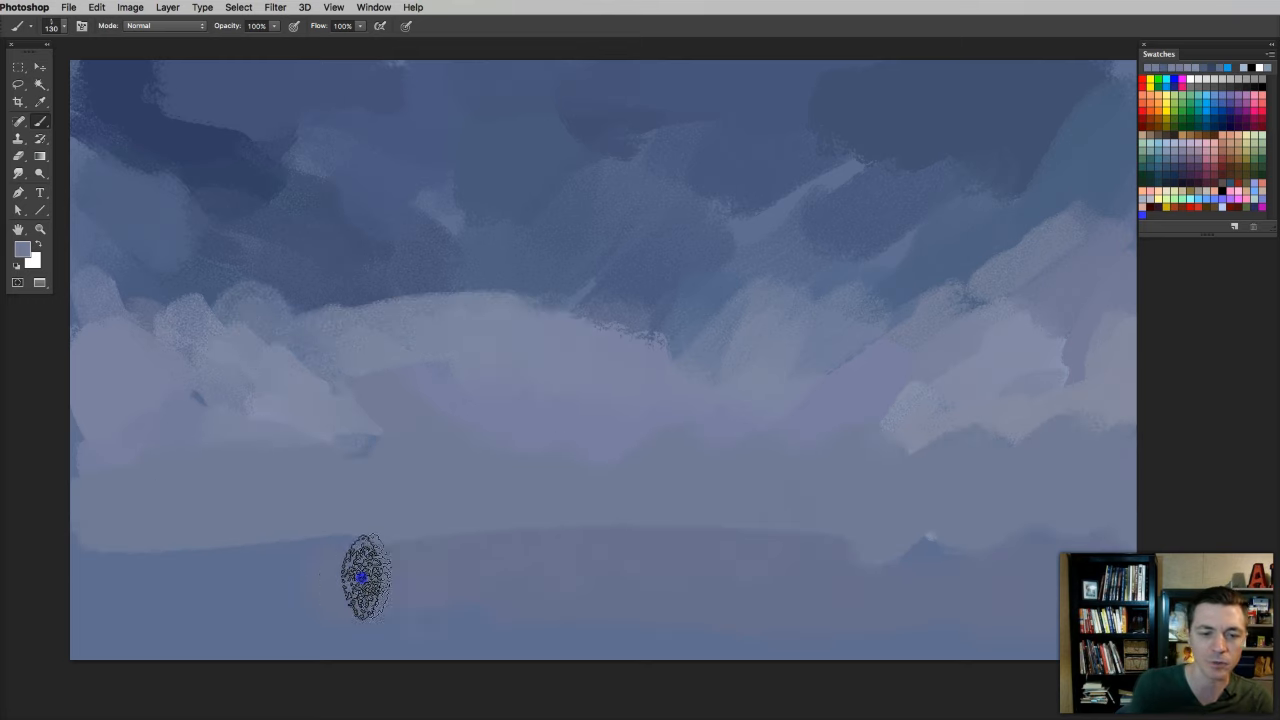
{"action": "mouse_move", "coordinate": [253, 310]}
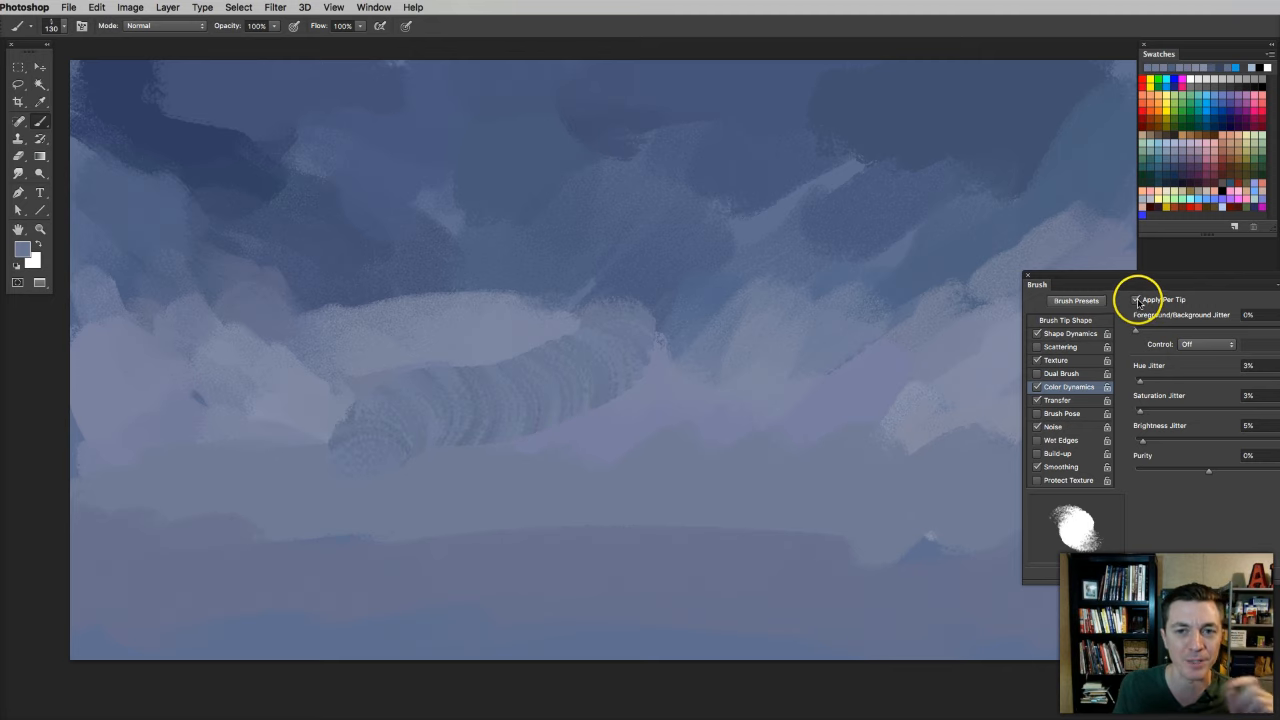
{"action": "mouse_move", "coordinate": [1145, 323]}
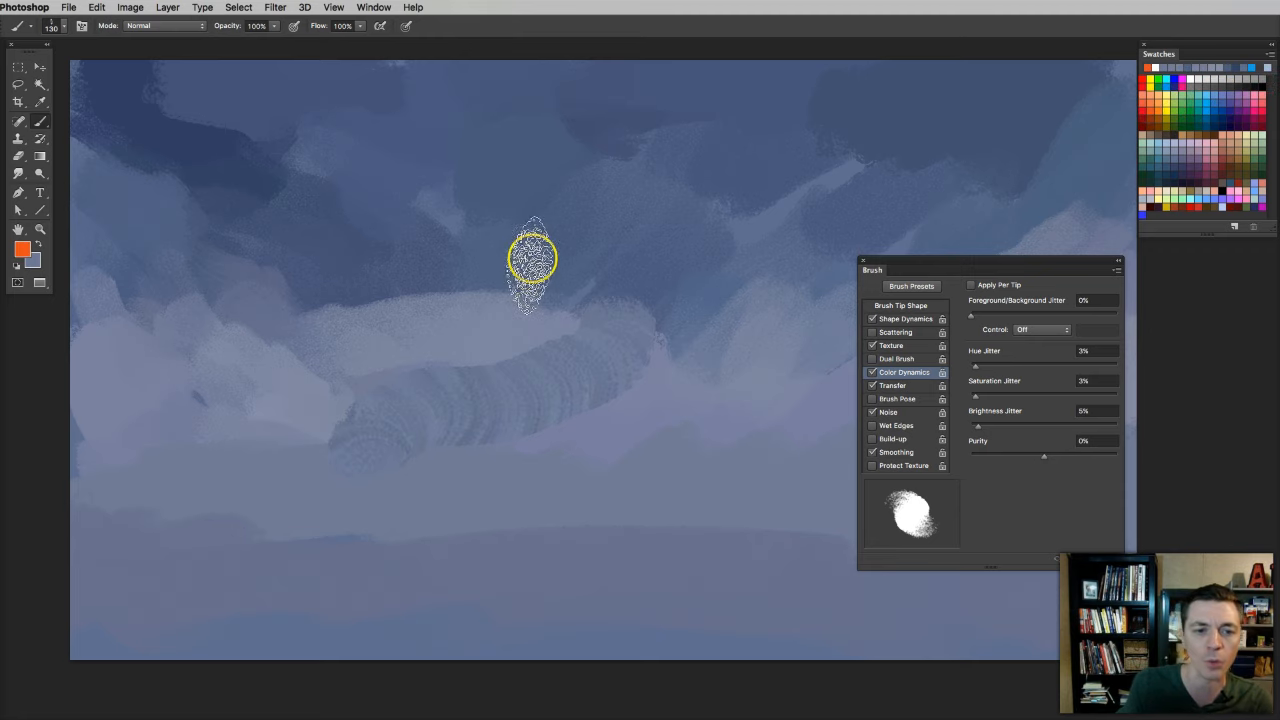
Paint orange dabs mid-sky, raising foreground/background jitter to 82% for brown variation.
{"action": "left_click_drag", "start_coordinate": [535, 260], "coordinate": [570, 400]}
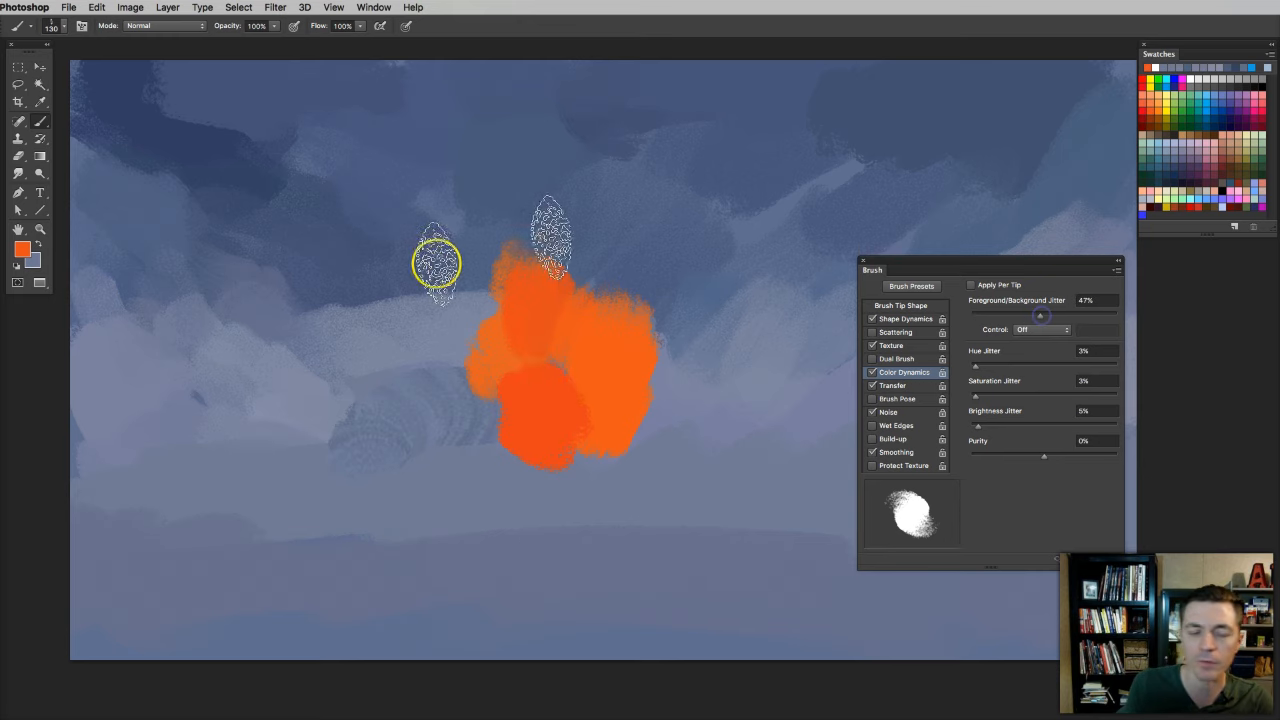
{"action": "left_click_drag", "start_coordinate": [435, 265], "coordinate": [350, 410]}
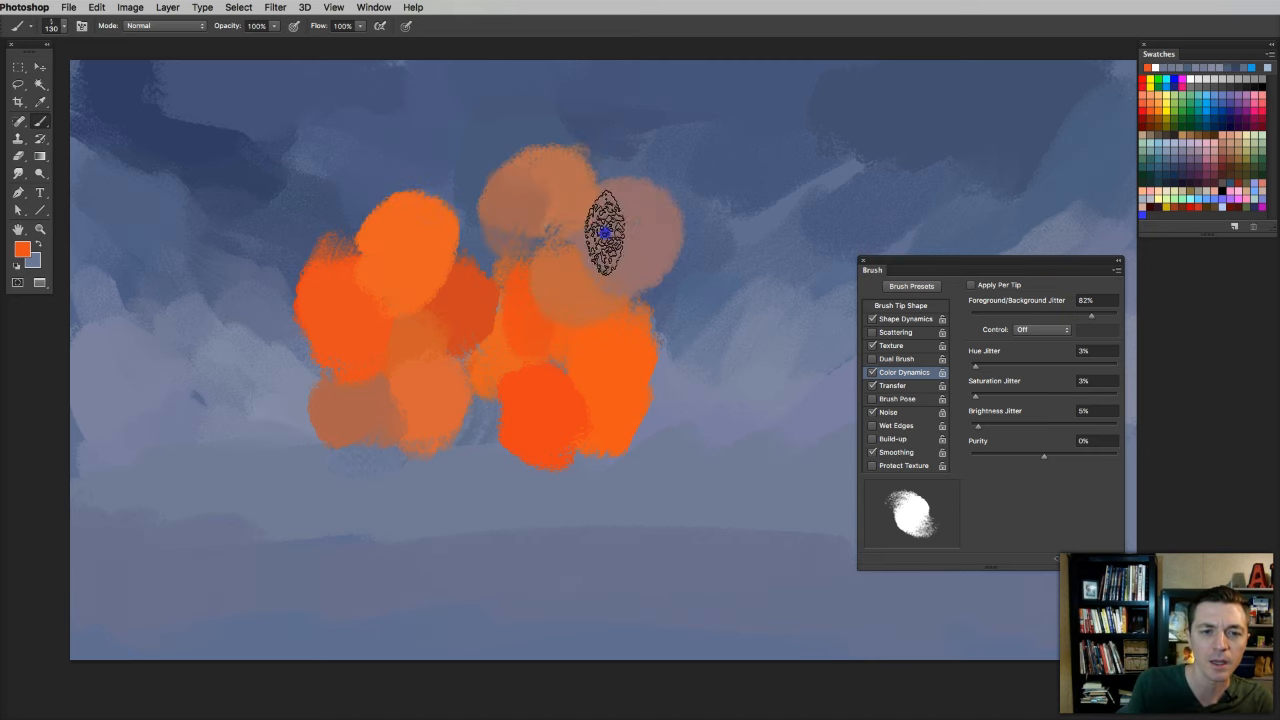
{"action": "left_click_drag", "start_coordinate": [605, 232], "coordinate": [648, 365]}
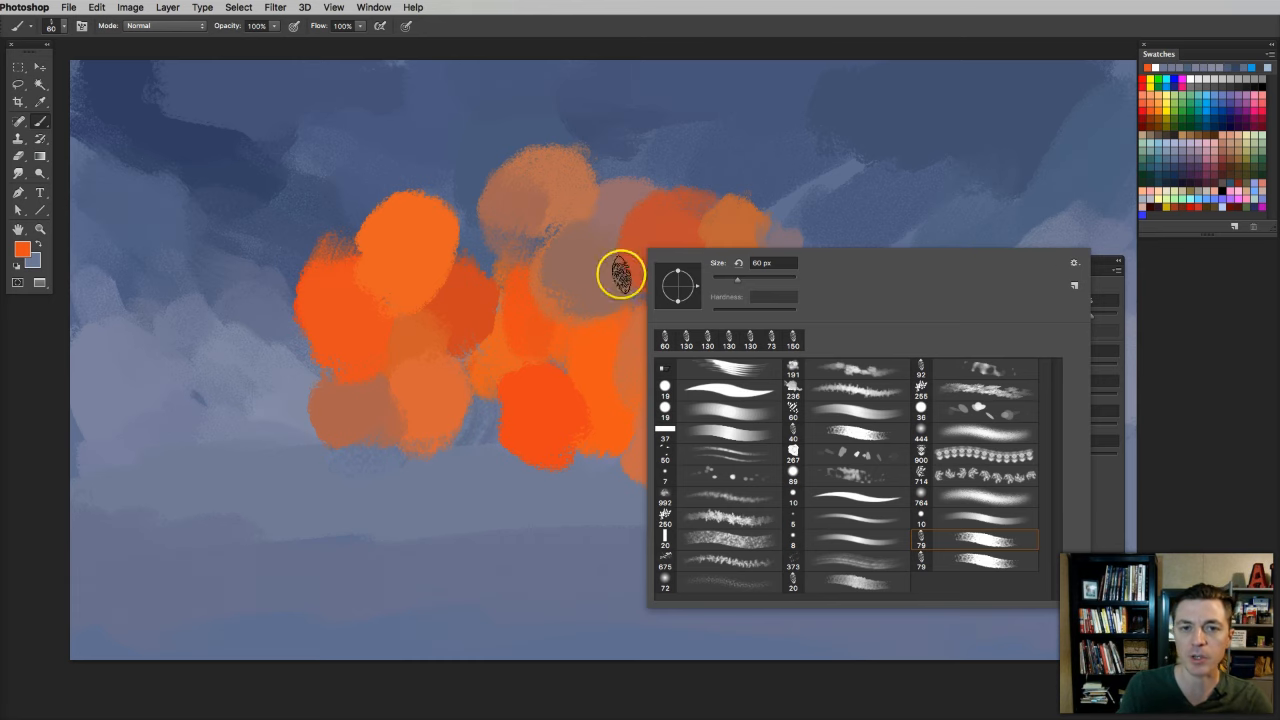
{"action": "mouse_move", "coordinate": [726, 283]}
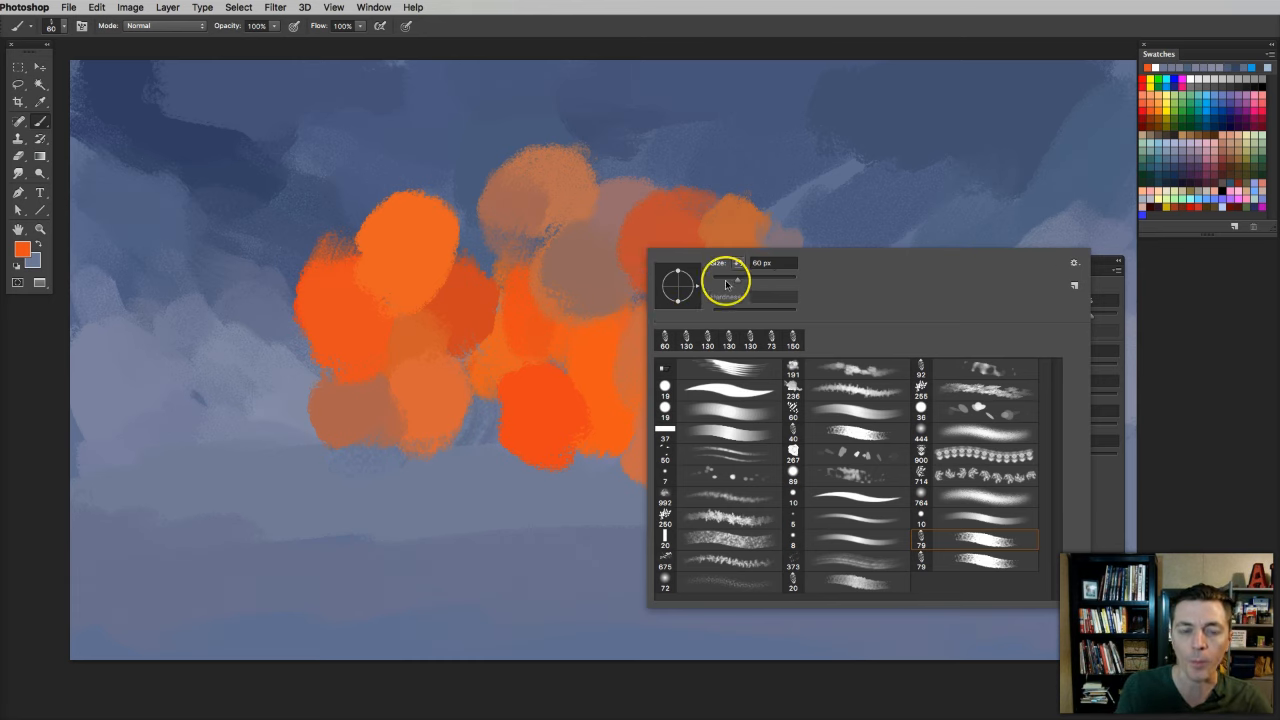
{"action": "mouse_move", "coordinate": [1103, 258]}
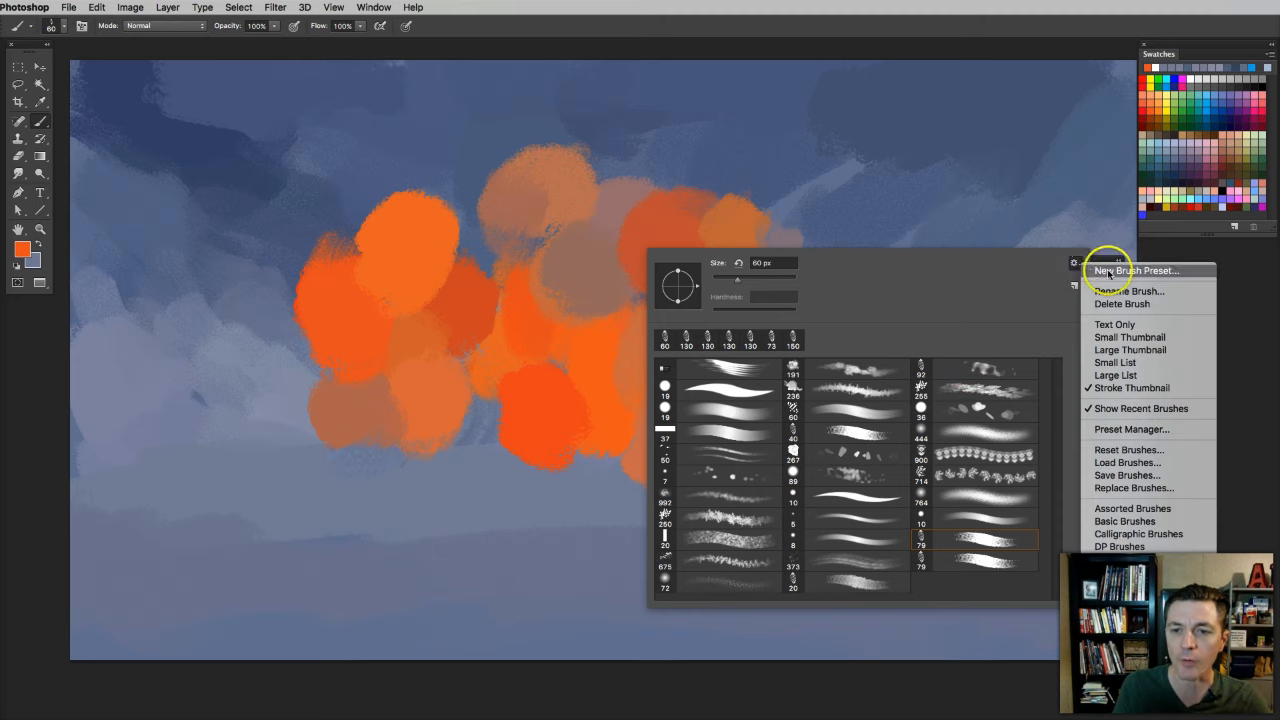
{"action": "mouse_move", "coordinate": [807, 456]}
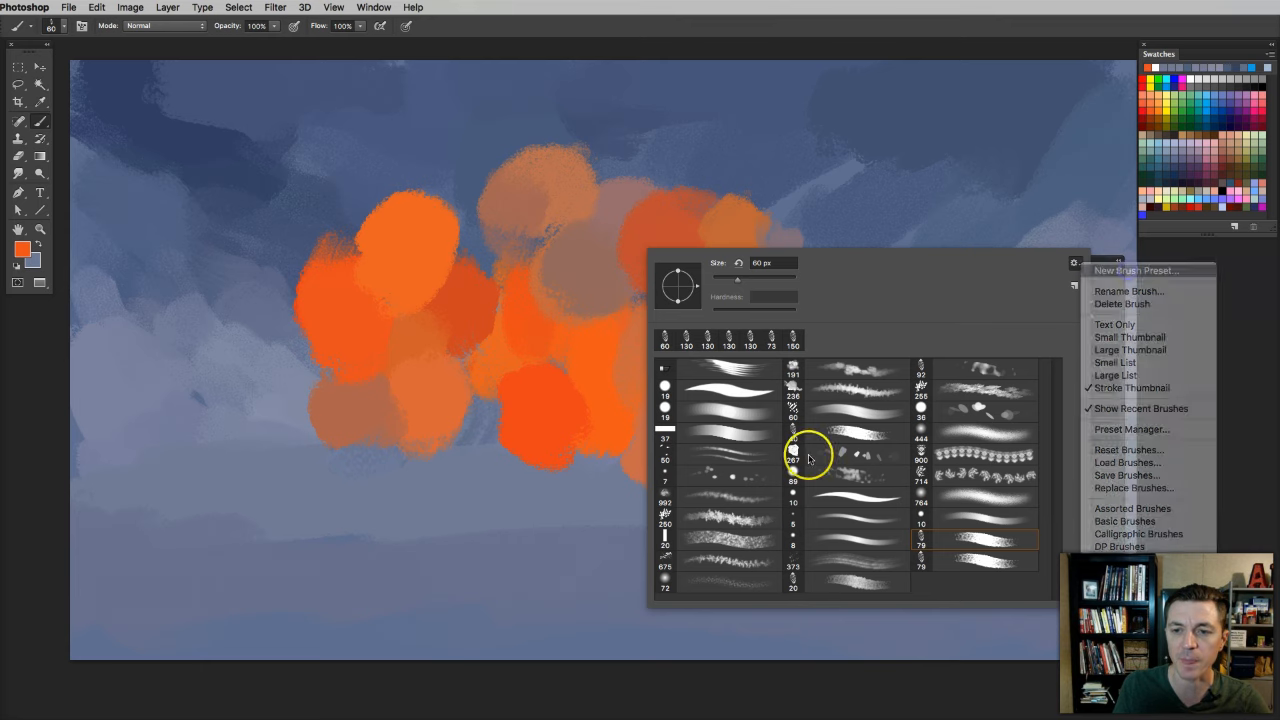
Save the current chalk brush as a new 60 px brush preset.
{"action": "left_click", "coordinate": [1135, 270]}
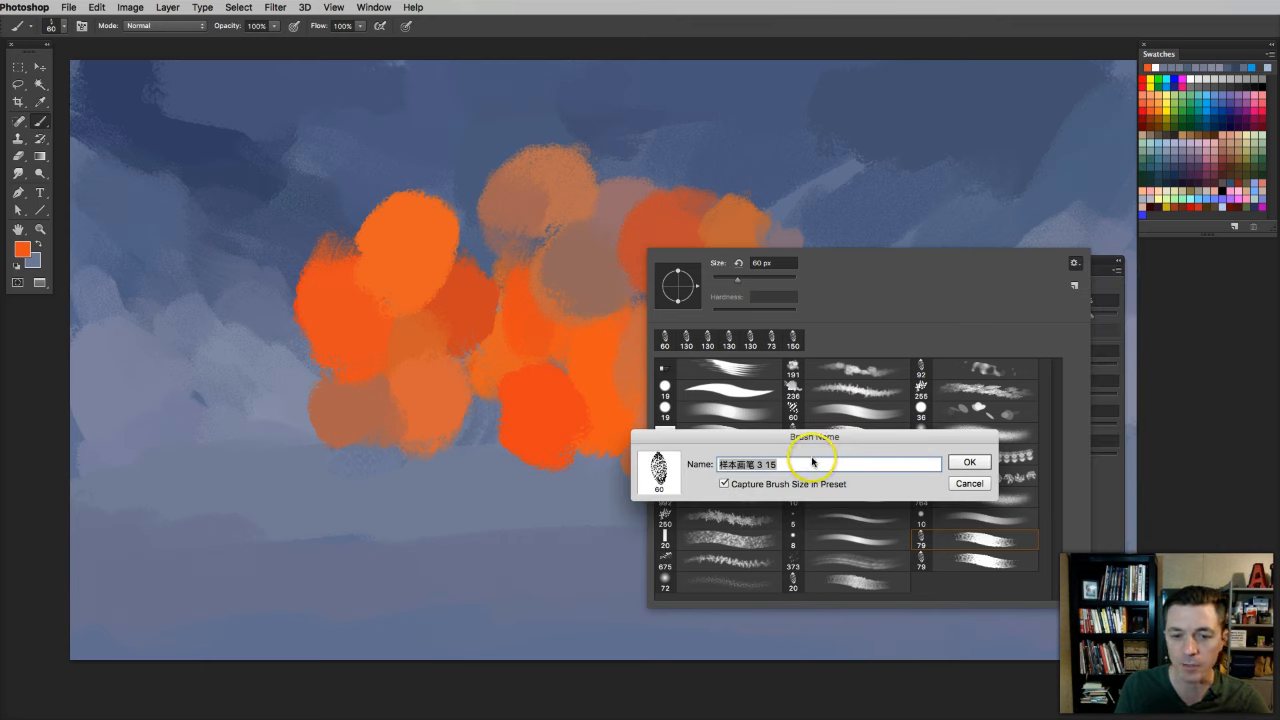
{"action": "left_click", "coordinate": [968, 461]}
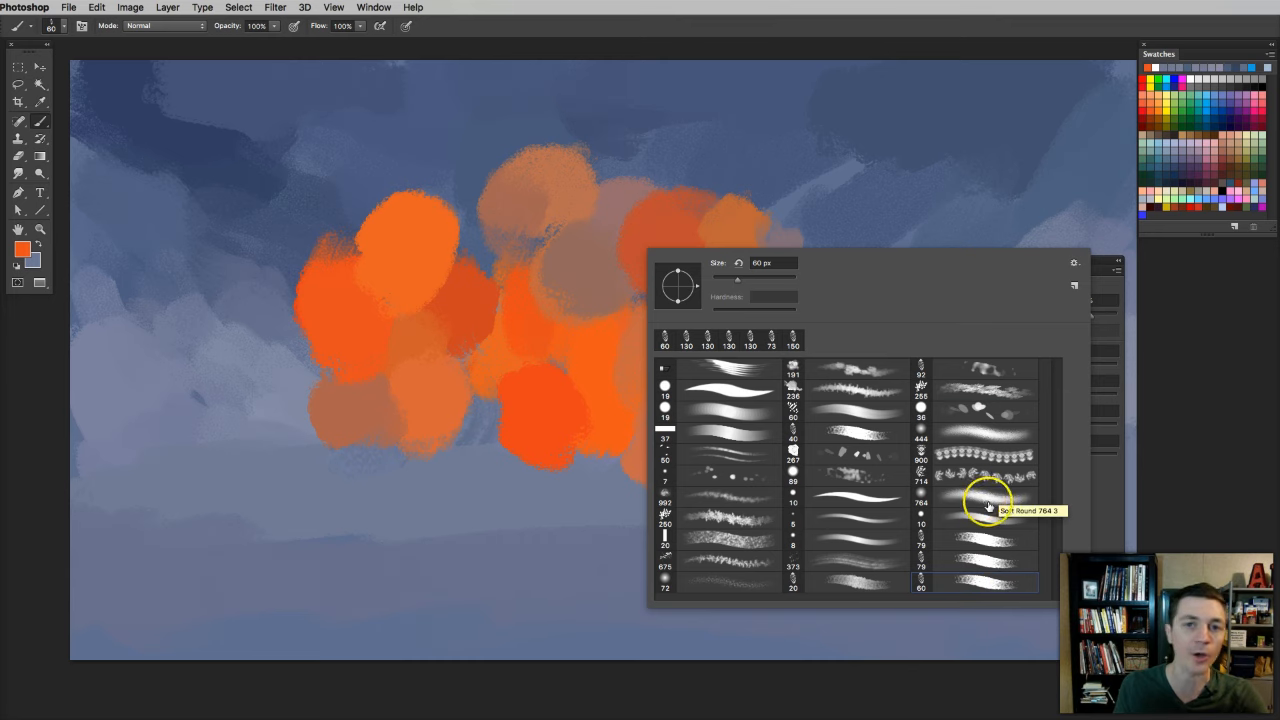
{"action": "mouse_move", "coordinate": [967, 554]}
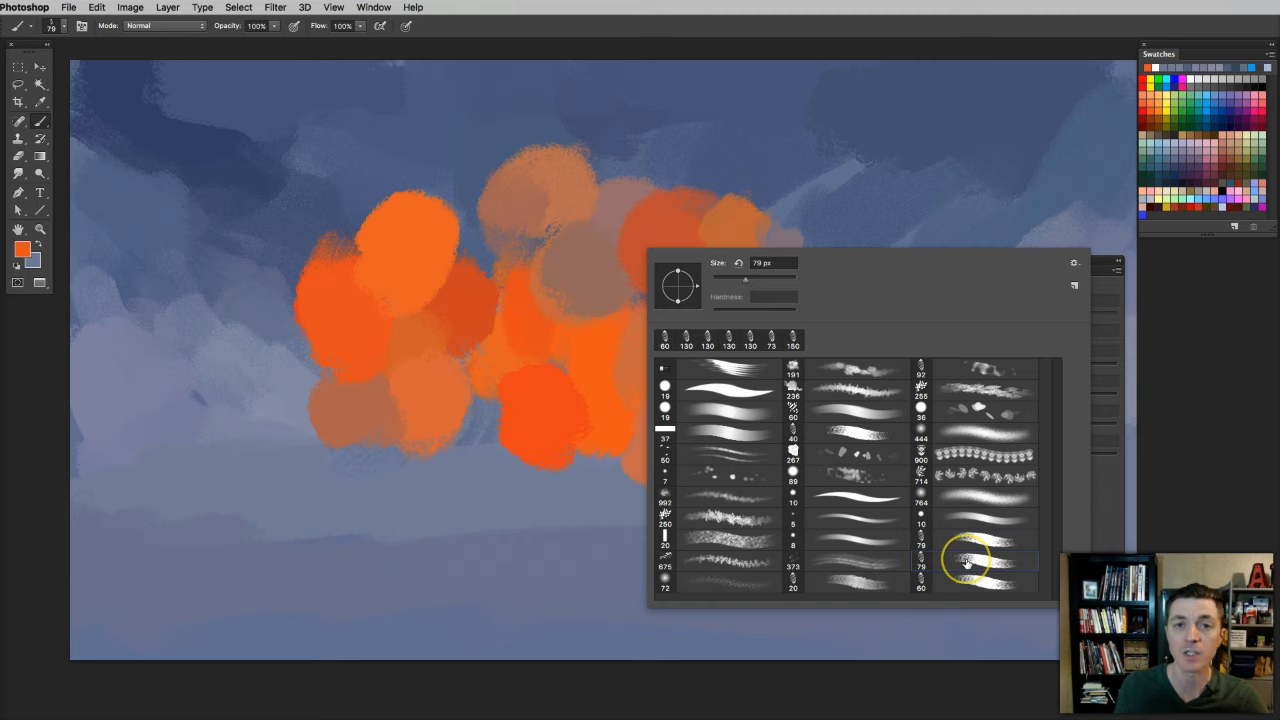
{"action": "mouse_move", "coordinate": [965, 560]}
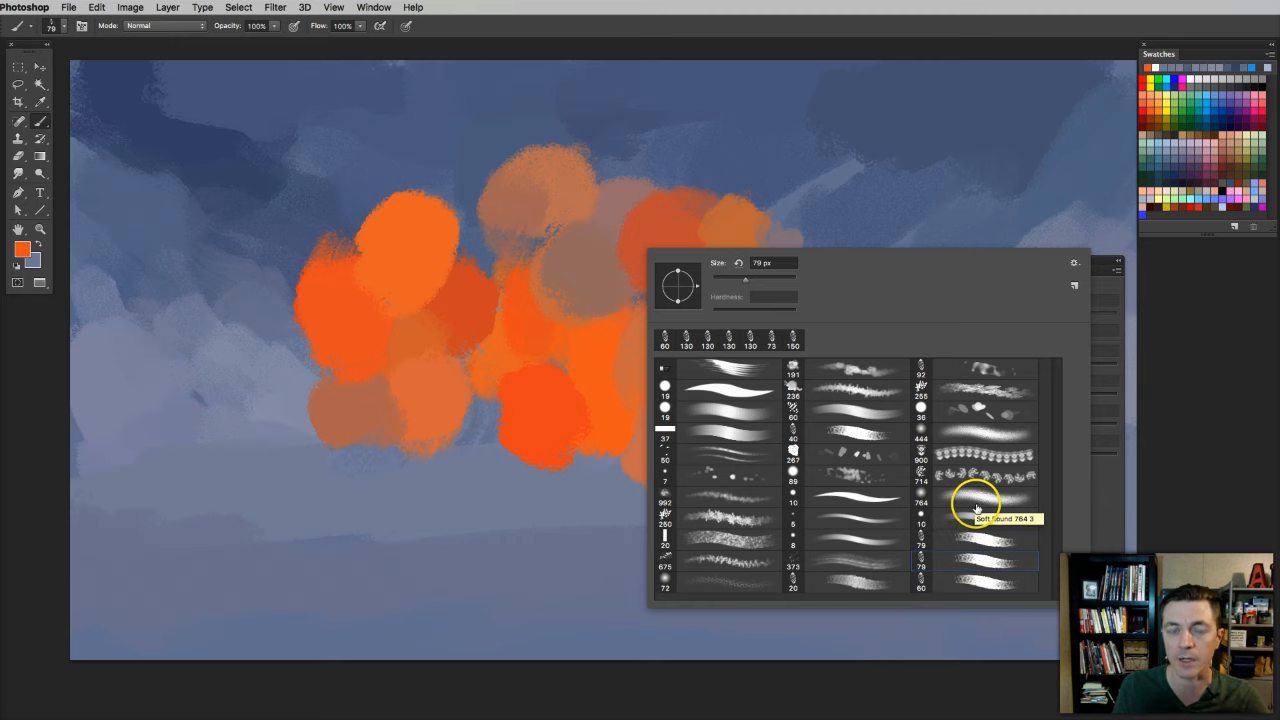
{"action": "mouse_move", "coordinate": [878, 388]}
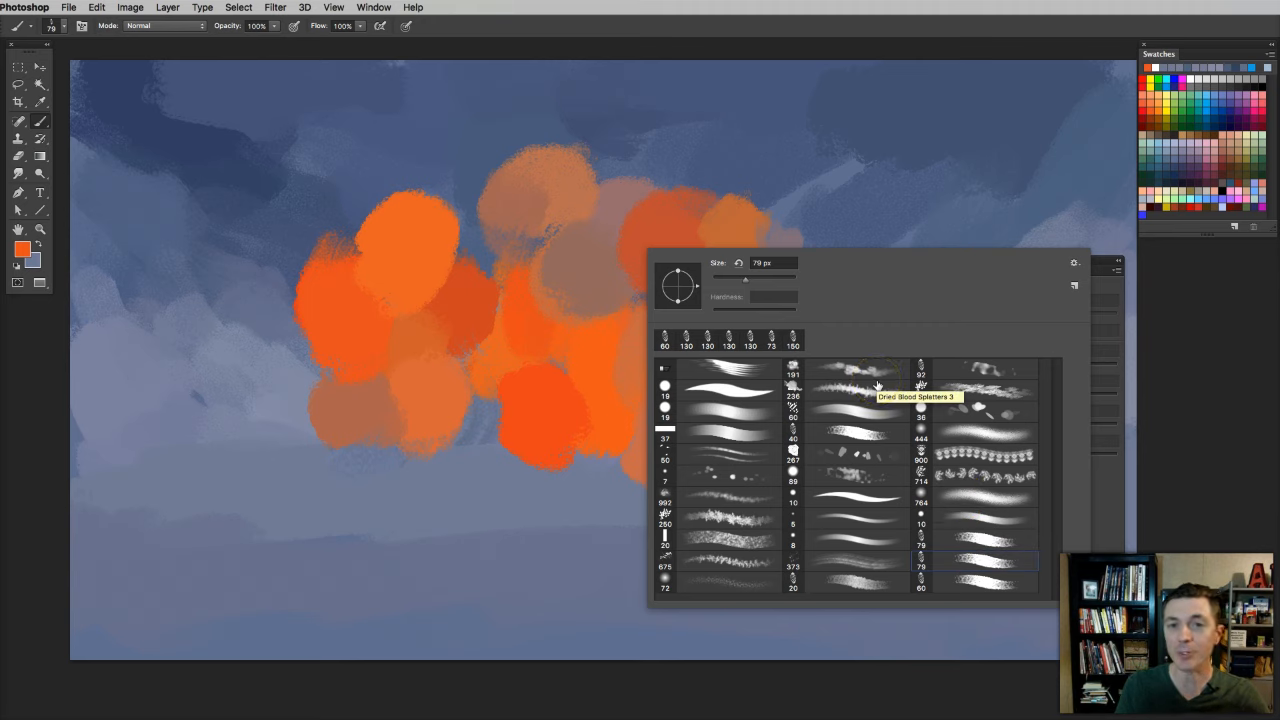
{"action": "mouse_move", "coordinate": [955, 455]}
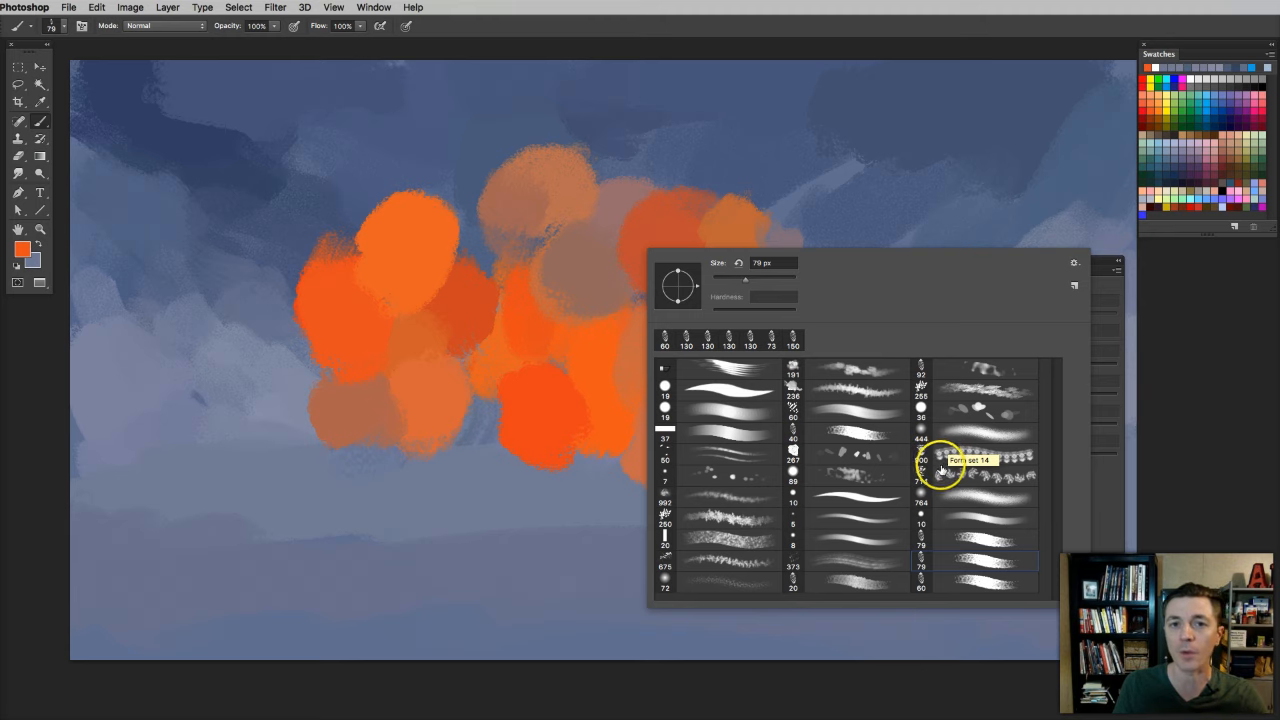
{"action": "mouse_move", "coordinate": [940, 470]}
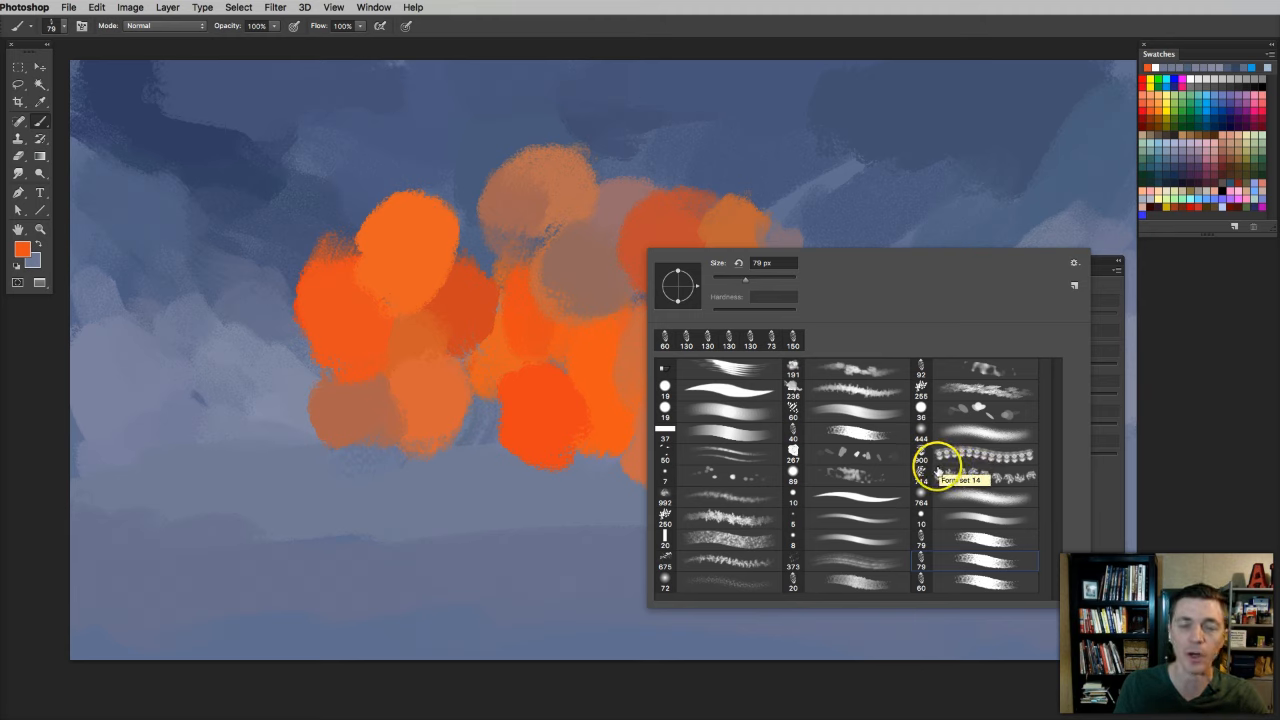
{"action": "mouse_move", "coordinate": [945, 470]}
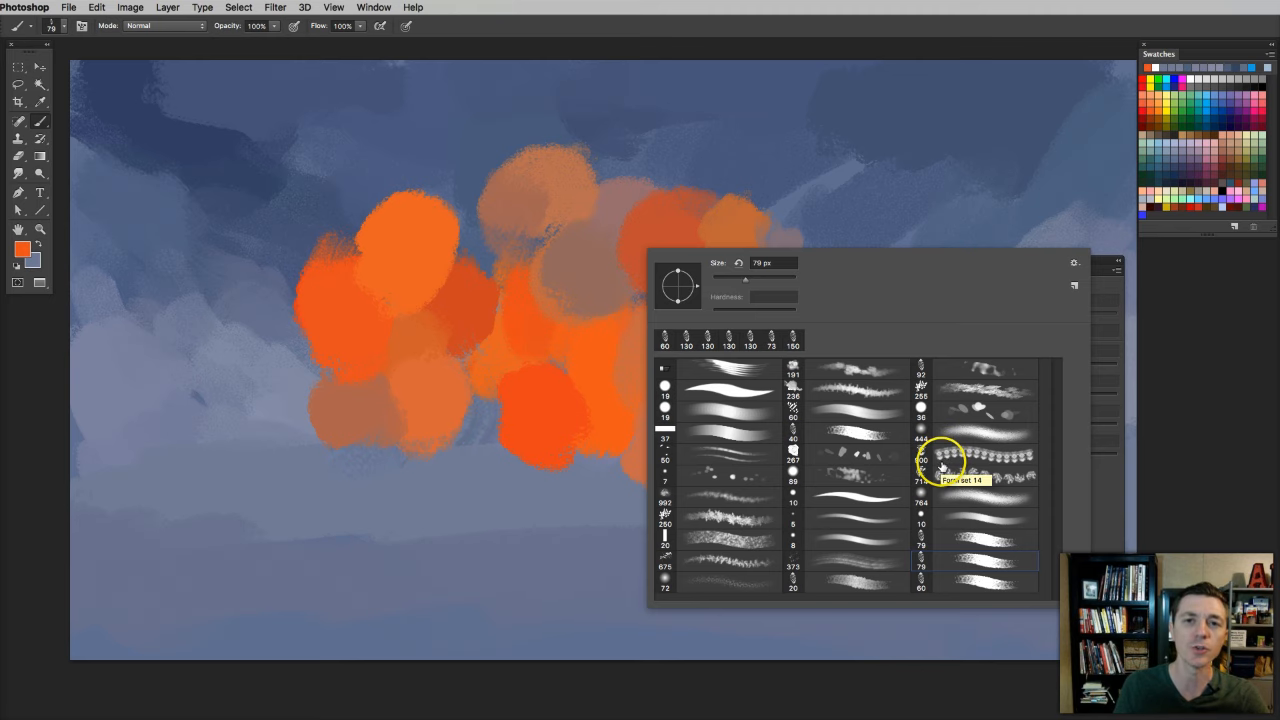
{"action": "mouse_move", "coordinate": [940, 463]}
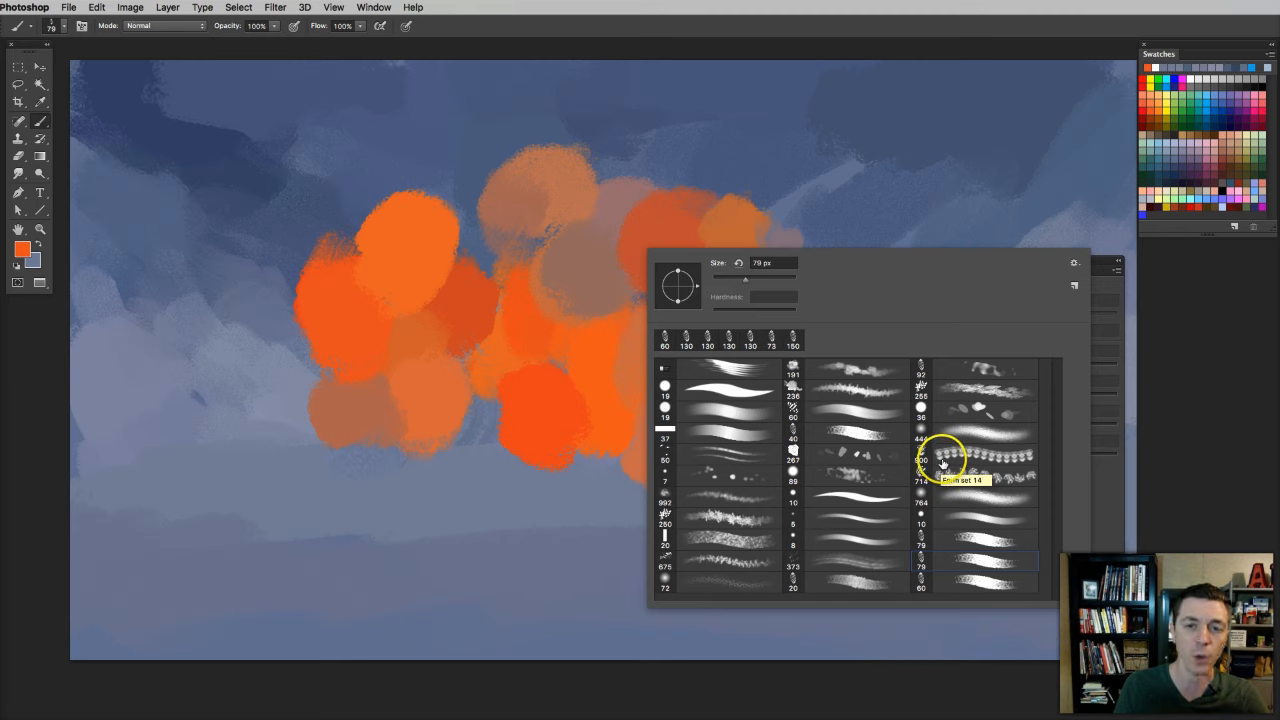